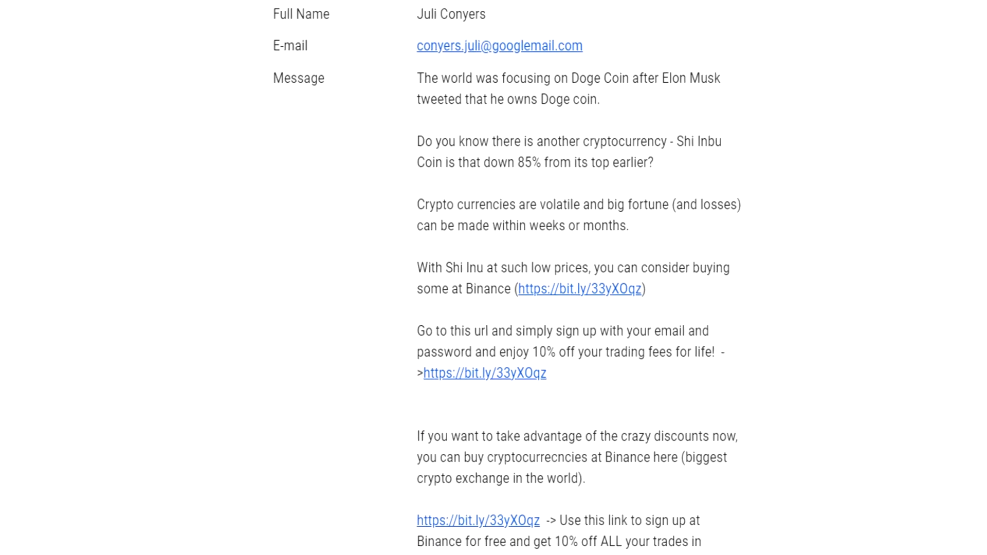
From Plugins > Add New, search 'wp forms', install WPForms and activate it.
{"action": "scroll", "scroll_direction": "down", "scroll_amount": 3}
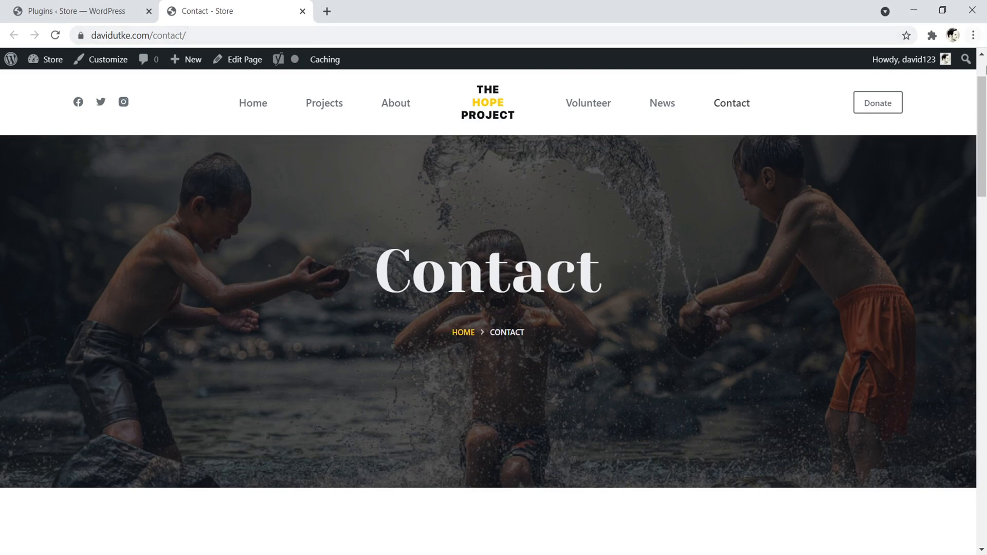
{"action": "scroll", "scroll_direction": "down", "scroll_amount": 3}
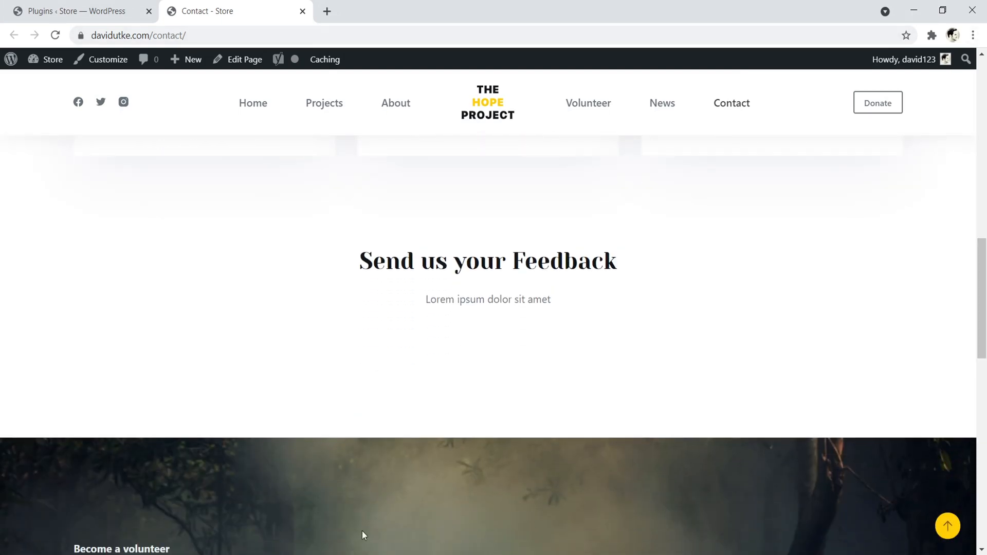
{"action": "mouse_move", "coordinate": [722, 408]}
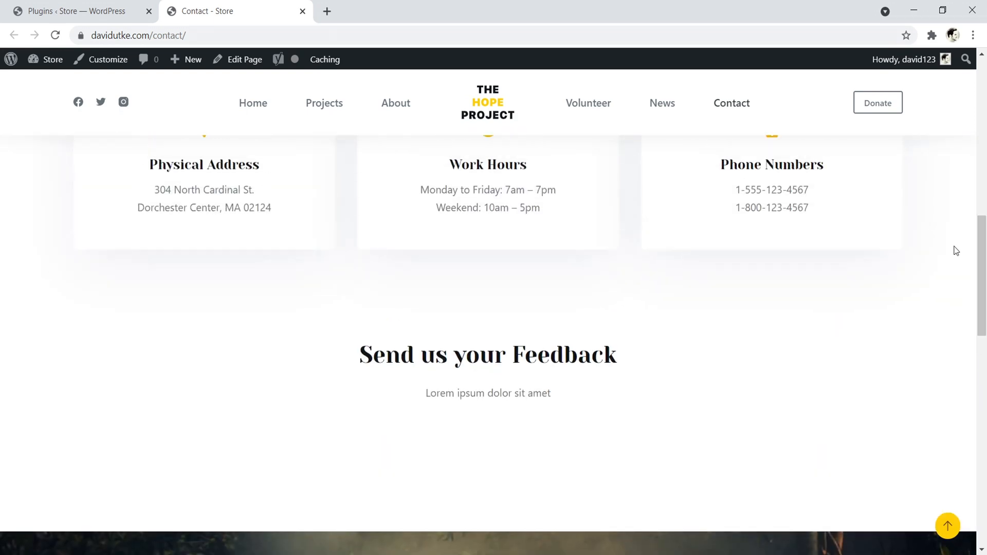
{"action": "left_click", "coordinate": [72, 10]}
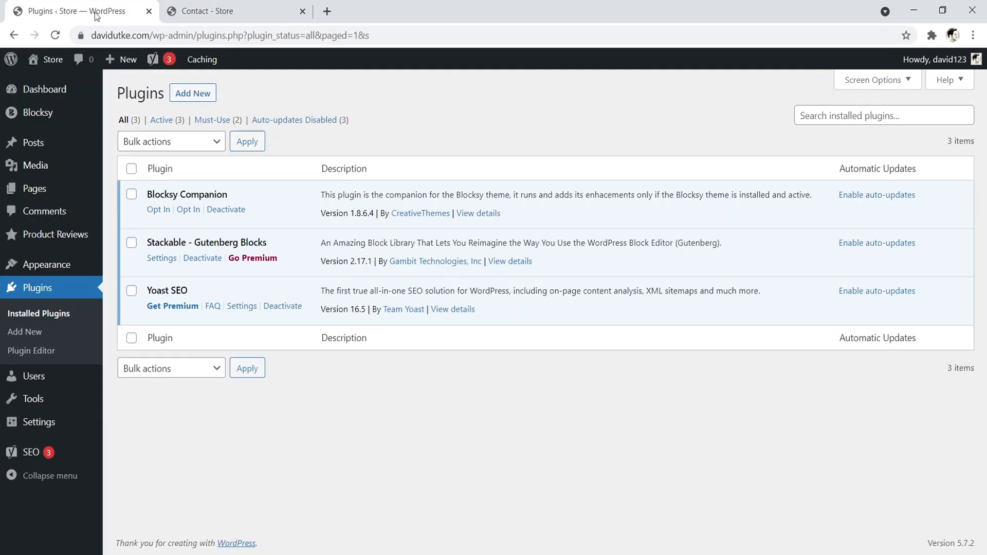
{"action": "mouse_move", "coordinate": [305, 95]}
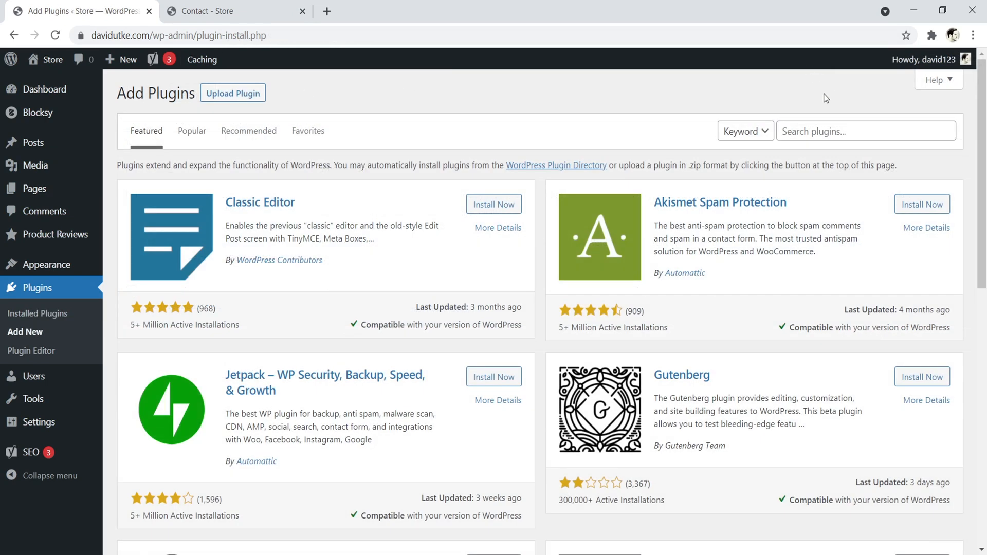
{"action": "type", "text": "wp forms"}
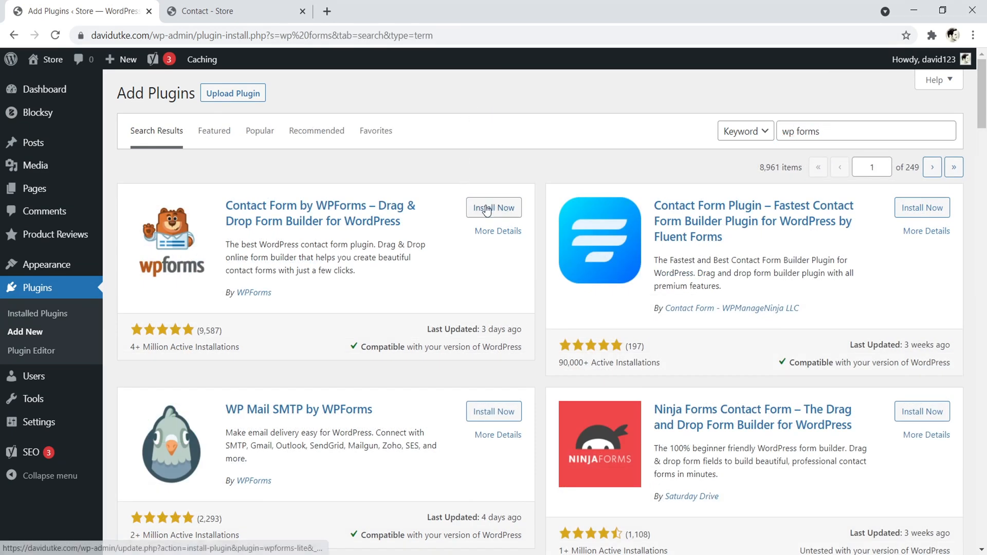
{"action": "left_click", "coordinate": [493, 208]}
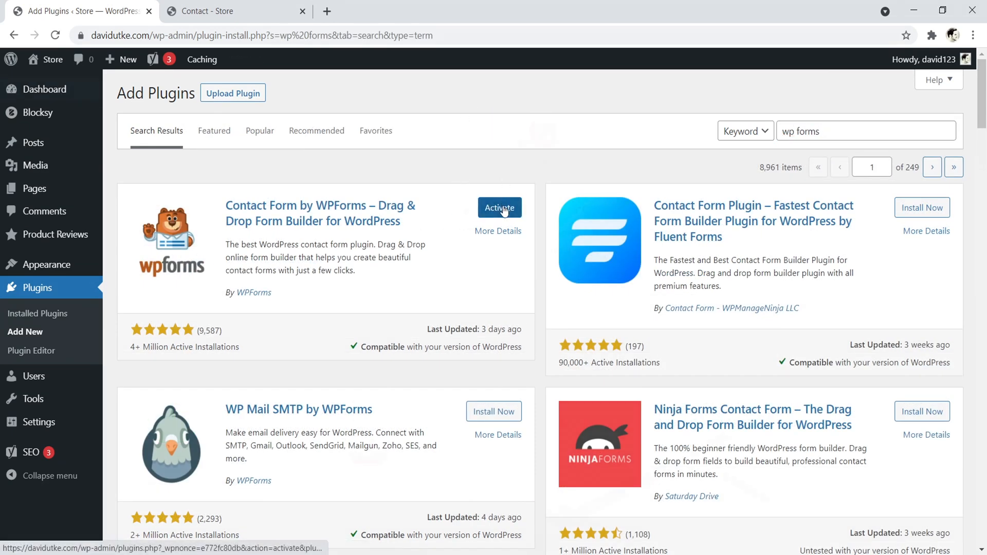
{"action": "left_click", "coordinate": [499, 208]}
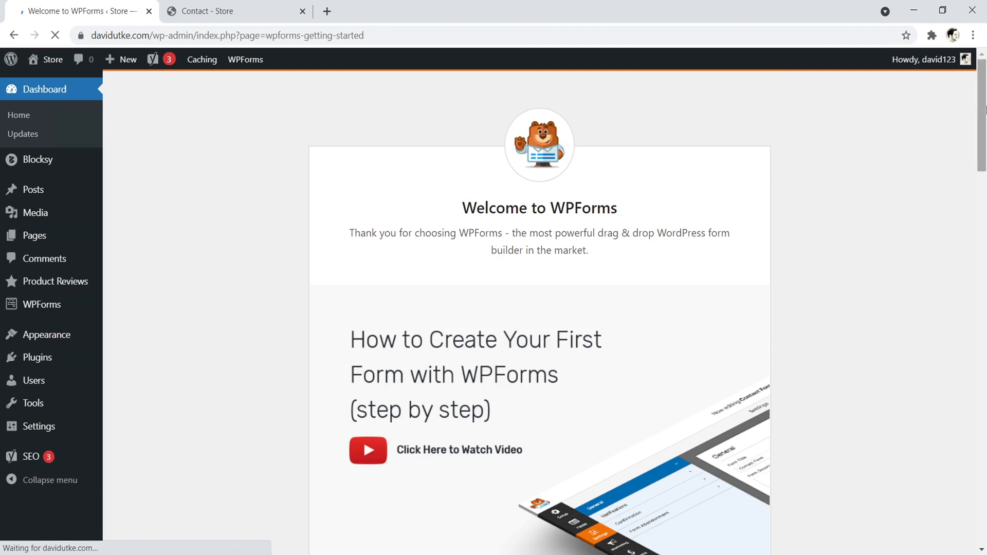
Create the first form from the Simple Contact Form template with Name, Email and Message fields.
{"action": "scroll", "scroll_direction": "down", "scroll_amount": 3}
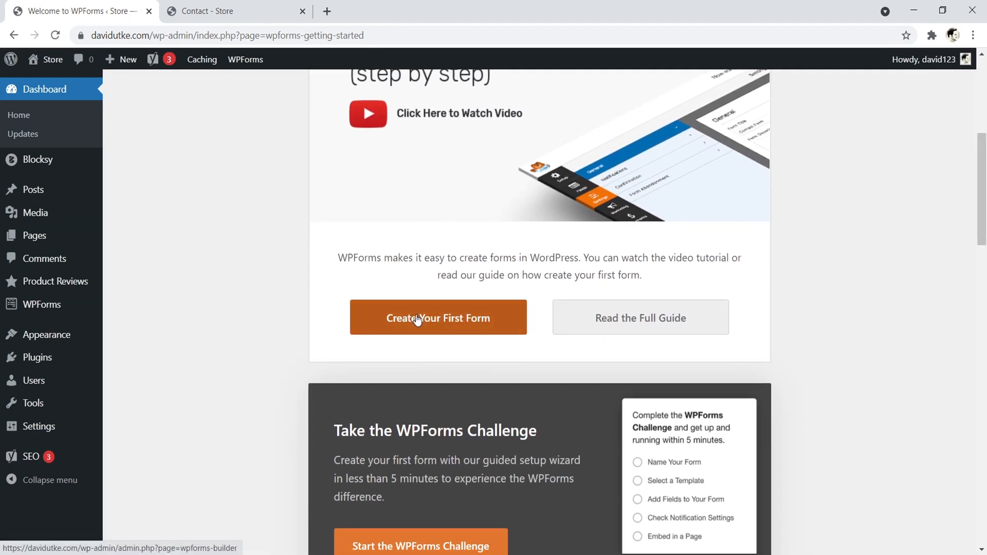
{"action": "left_click", "coordinate": [438, 317]}
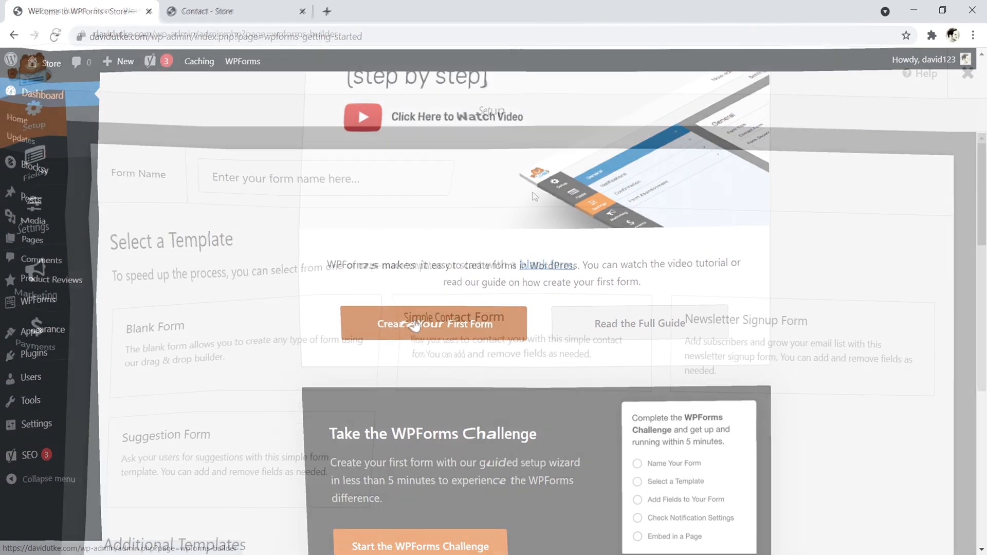
{"action": "left_click", "coordinate": [434, 324]}
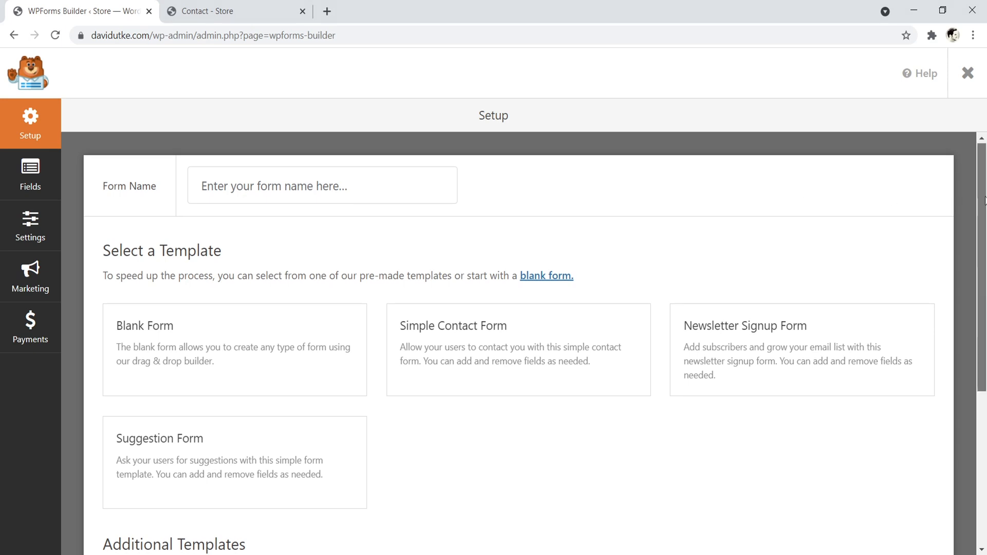
{"action": "scroll", "scroll_direction": "down", "scroll_amount": 3}
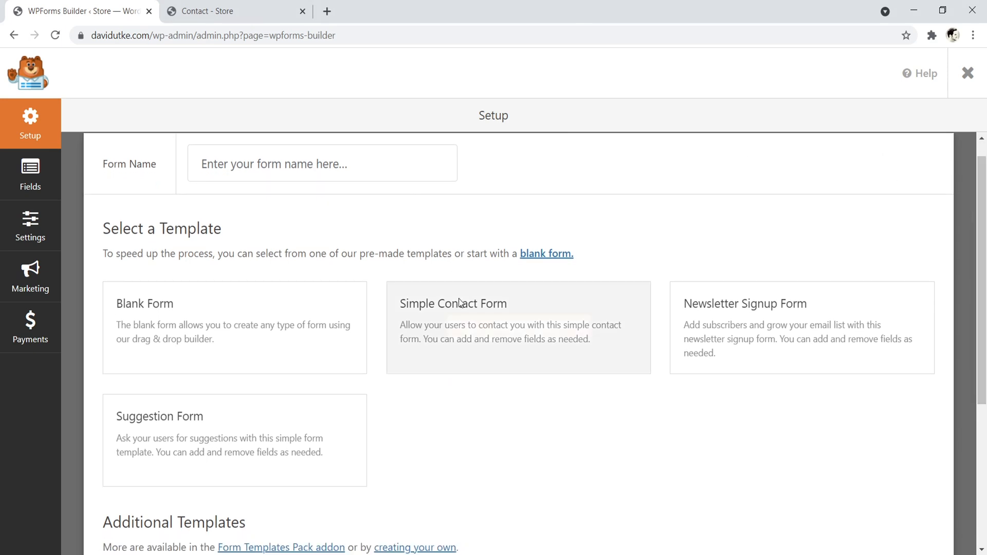
{"action": "mouse_move", "coordinate": [517, 327]}
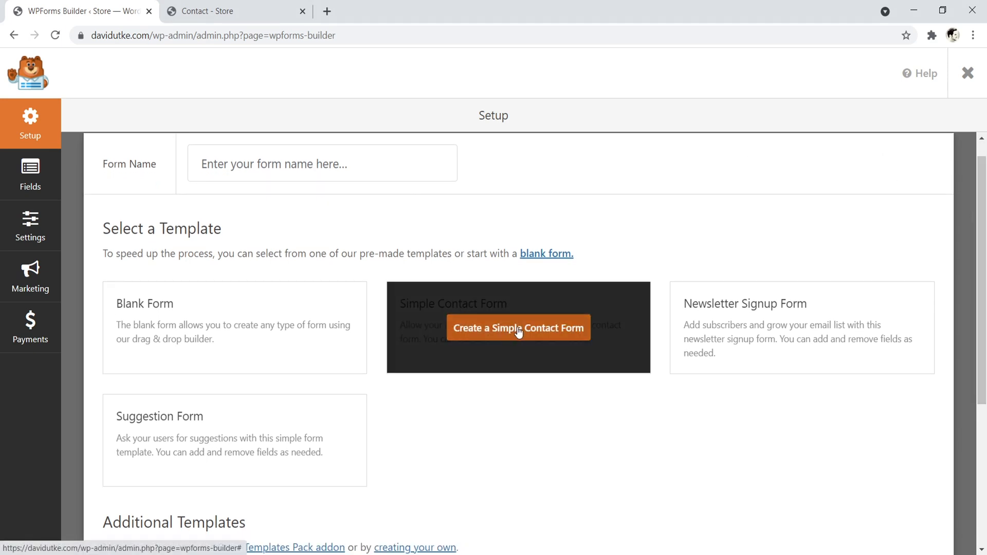
{"action": "left_click", "coordinate": [517, 328]}
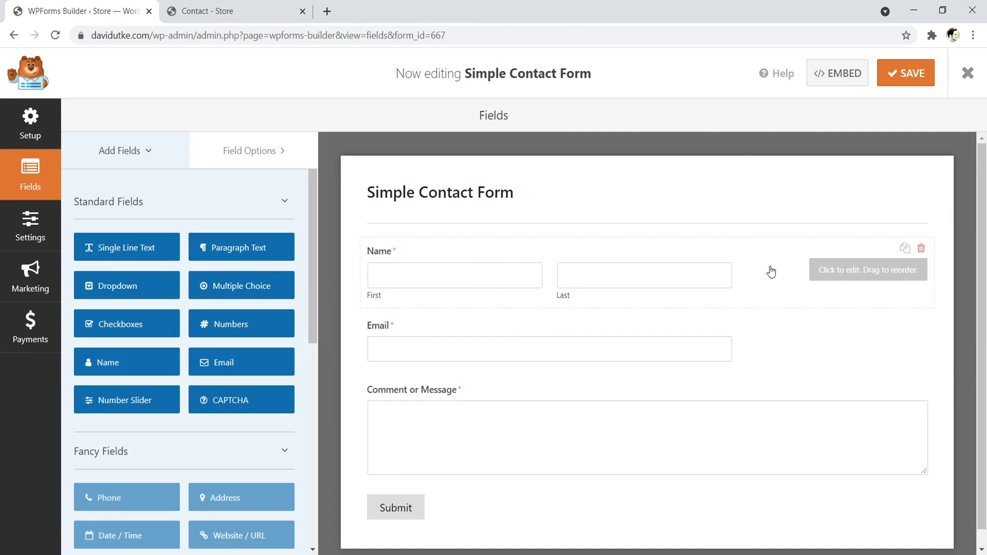
Set the Name field's Format to Simple so it shows a single box.
{"action": "left_click", "coordinate": [454, 276]}
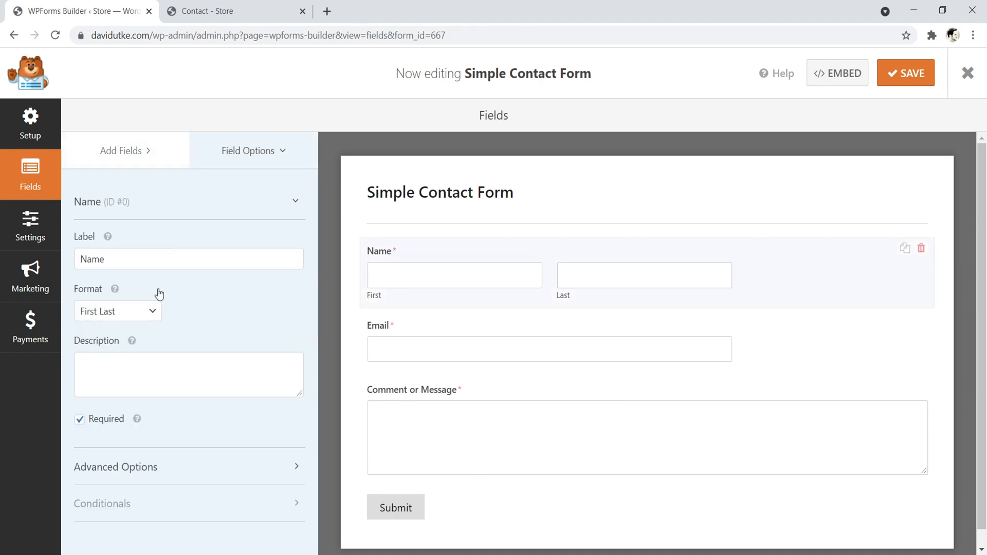
{"action": "left_click", "coordinate": [118, 311]}
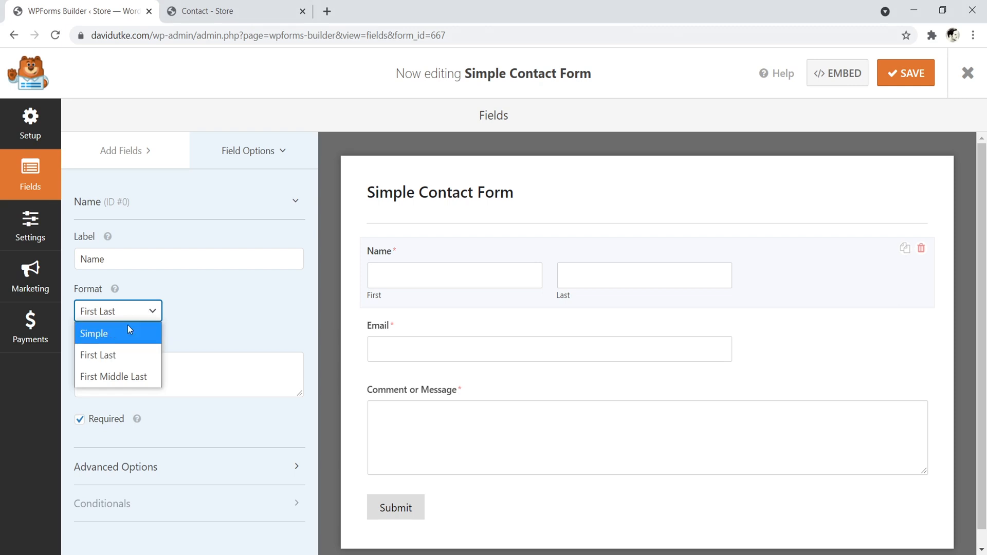
{"action": "left_click", "coordinate": [93, 333]}
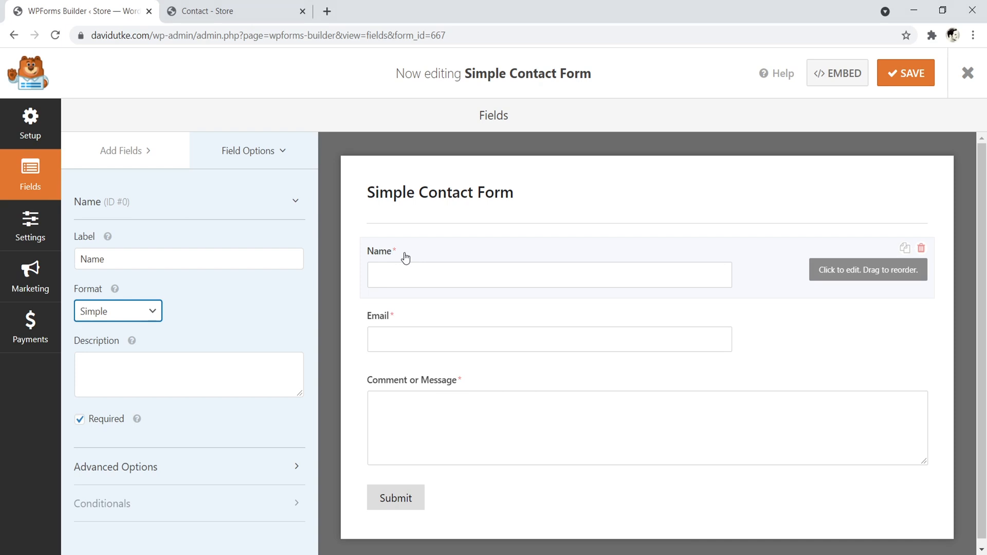
{"action": "mouse_move", "coordinate": [141, 162]}
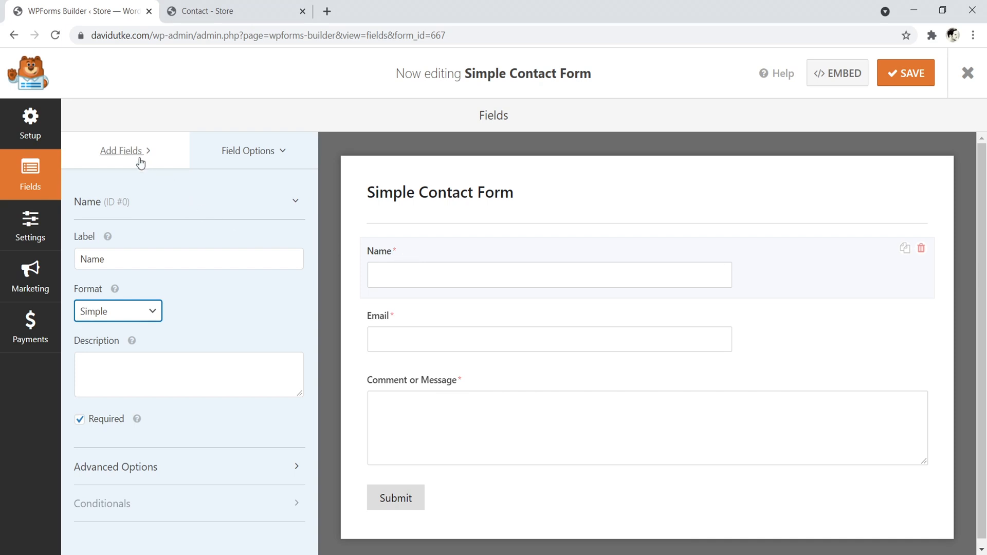
{"action": "left_click", "coordinate": [121, 150]}
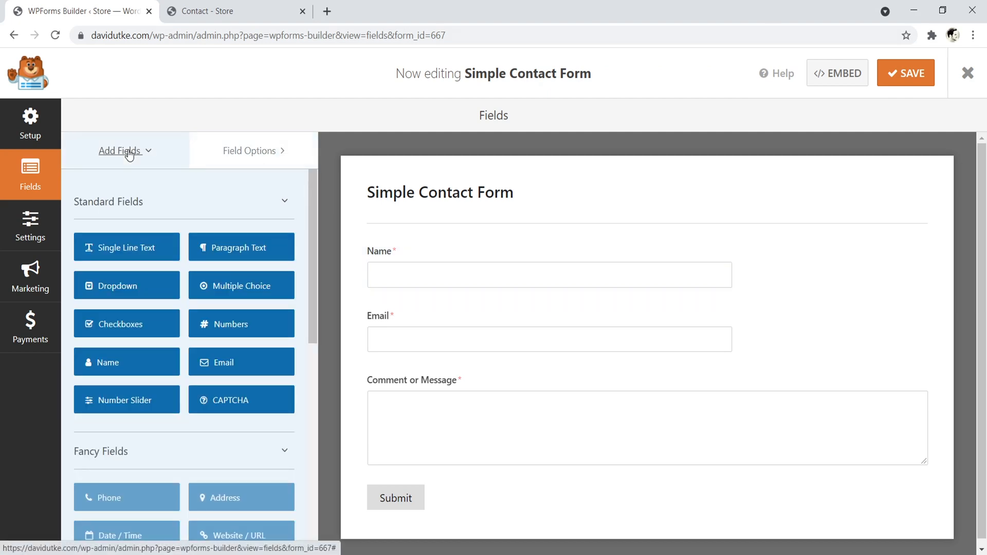
{"action": "mouse_move", "coordinate": [338, 343]}
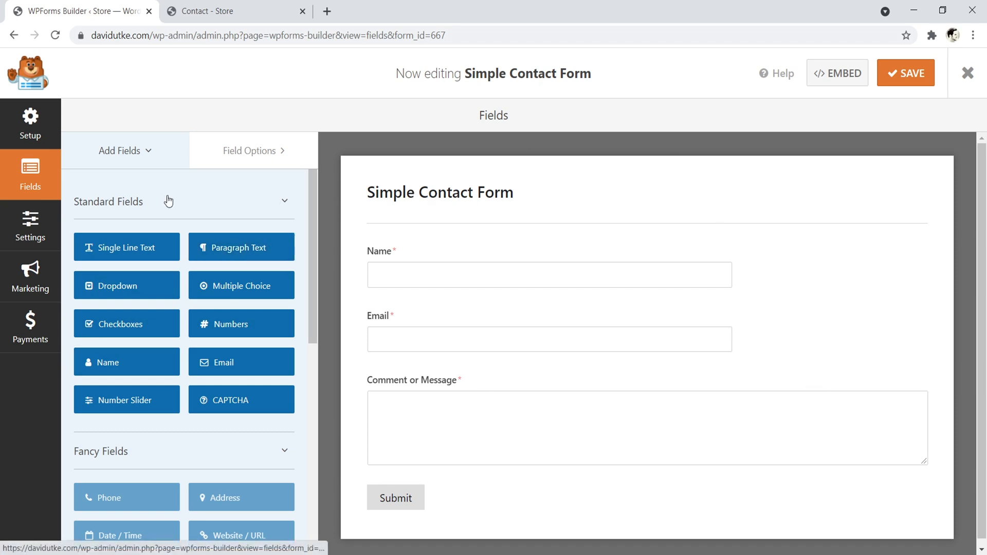
Review the Default Notification under Settings > Notifications and save the form.
{"action": "left_click", "coordinate": [30, 226]}
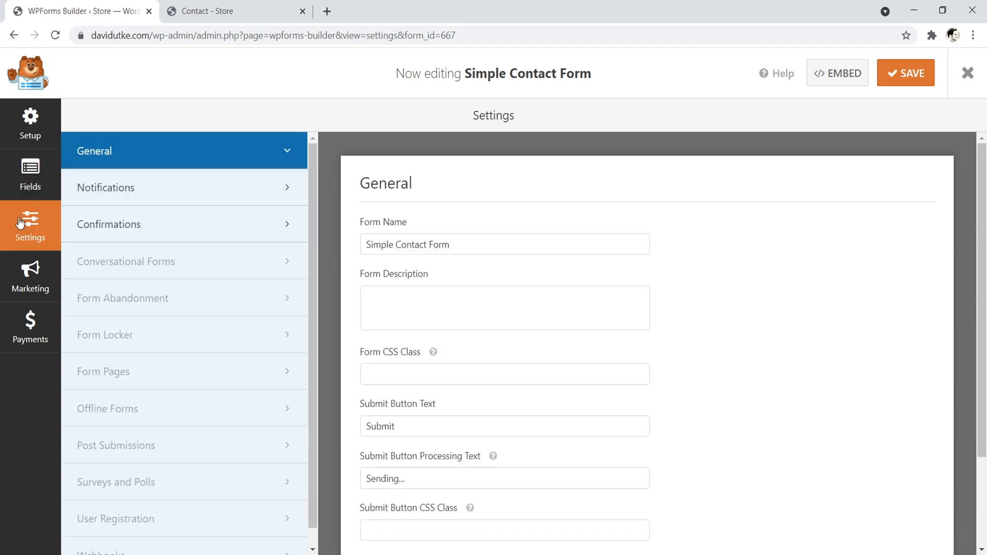
{"action": "left_click", "coordinate": [106, 187]}
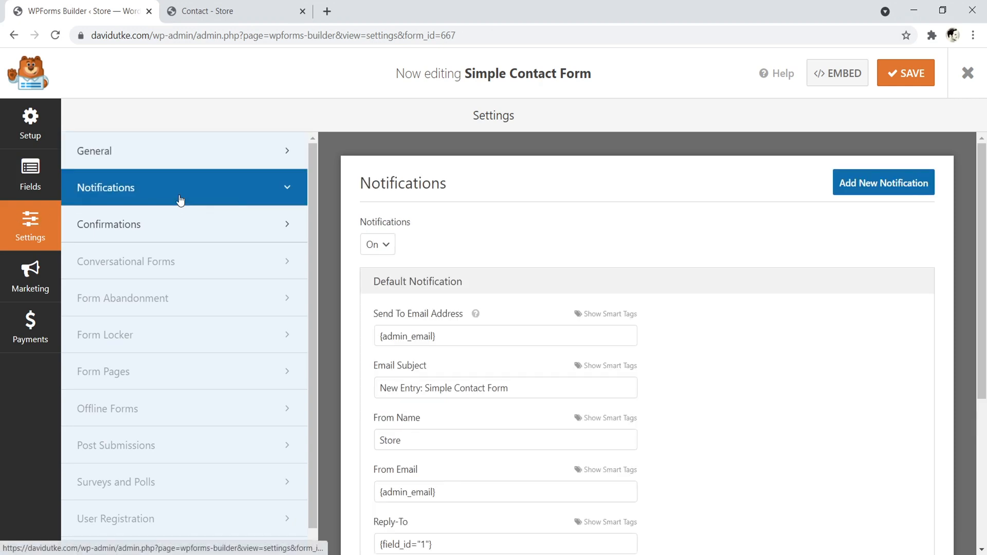
{"action": "scroll", "scroll_direction": "down", "scroll_amount": 3}
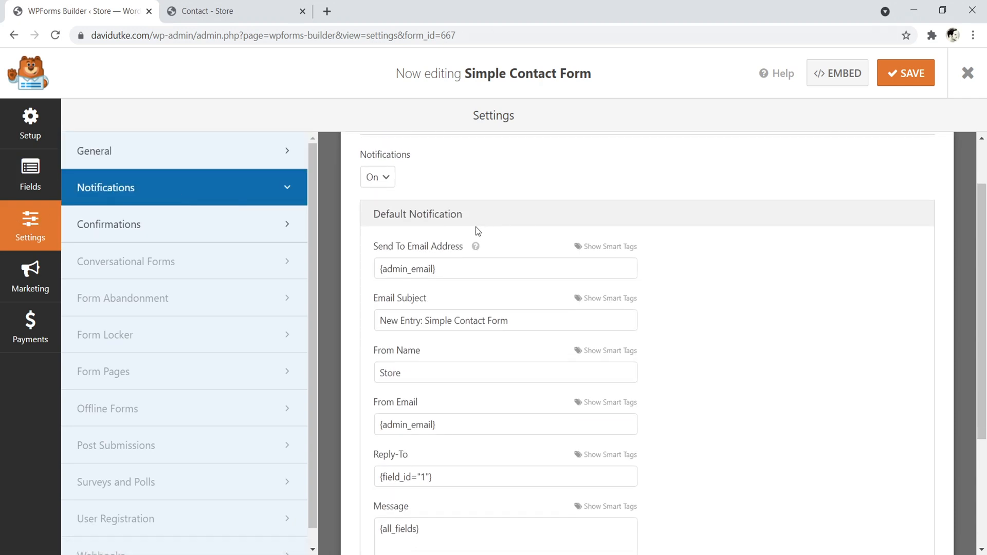
{"action": "mouse_move", "coordinate": [476, 246]}
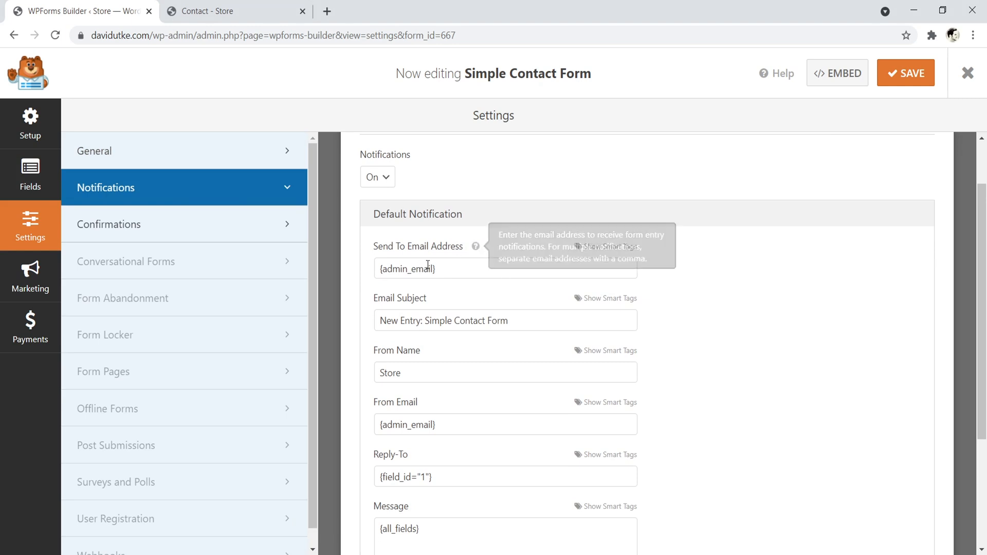
{"action": "mouse_move", "coordinate": [428, 268]}
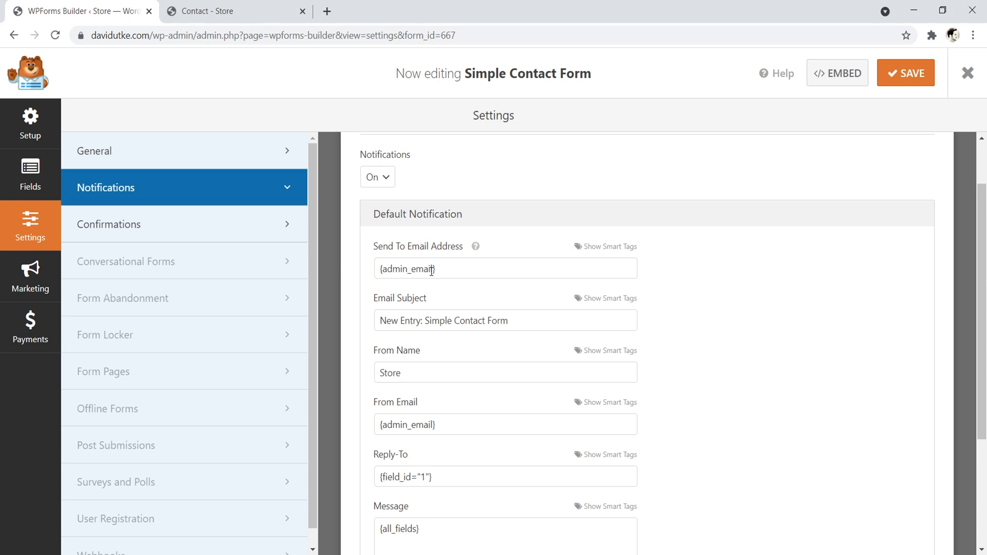
{"action": "mouse_move", "coordinate": [443, 268]}
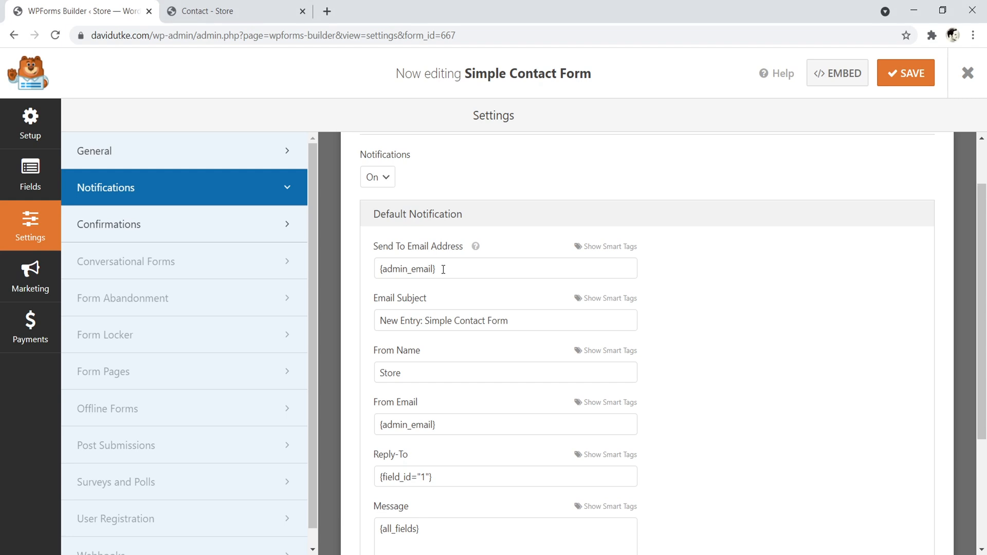
{"action": "mouse_move", "coordinate": [439, 308]}
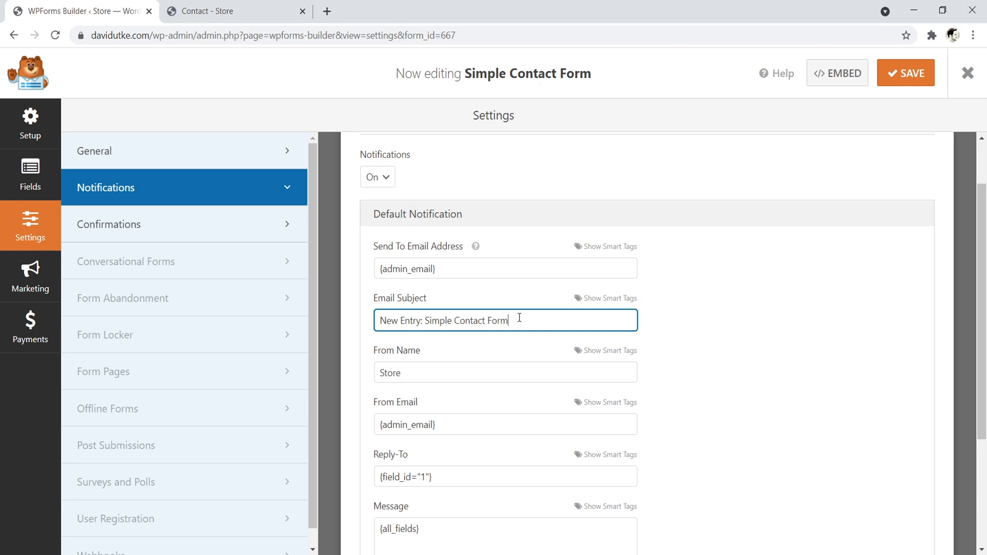
{"action": "left_click", "coordinate": [905, 72]}
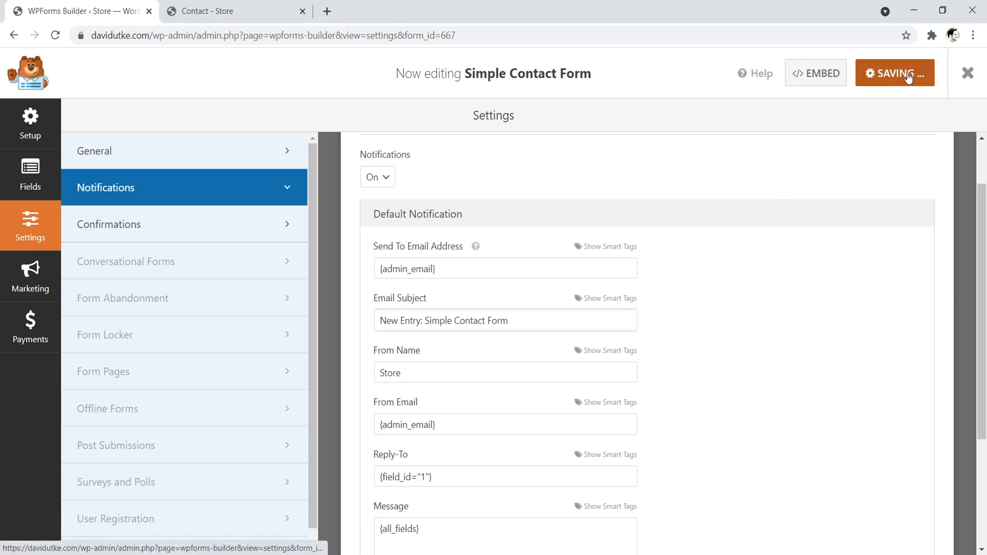
{"action": "left_click", "coordinate": [895, 73]}
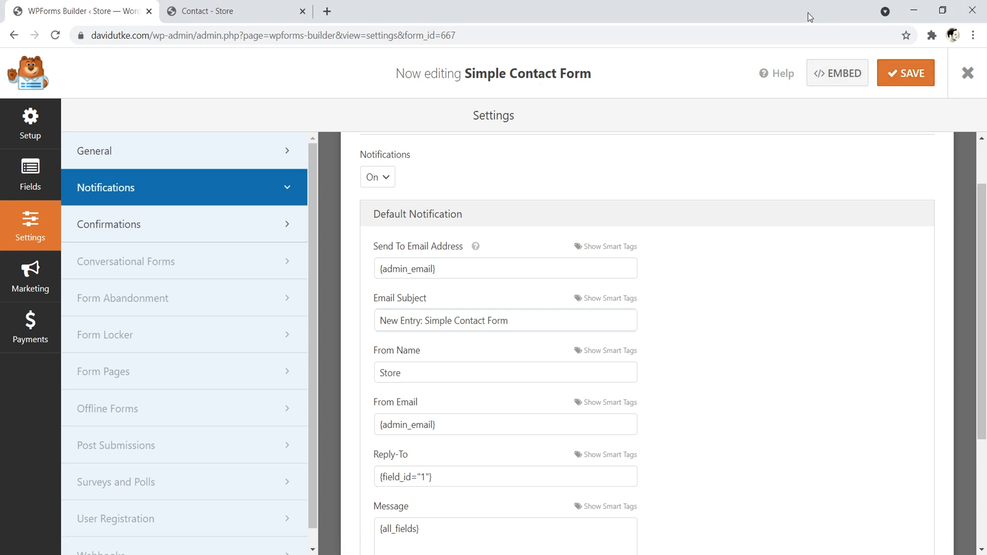
{"action": "mouse_move", "coordinate": [837, 72]}
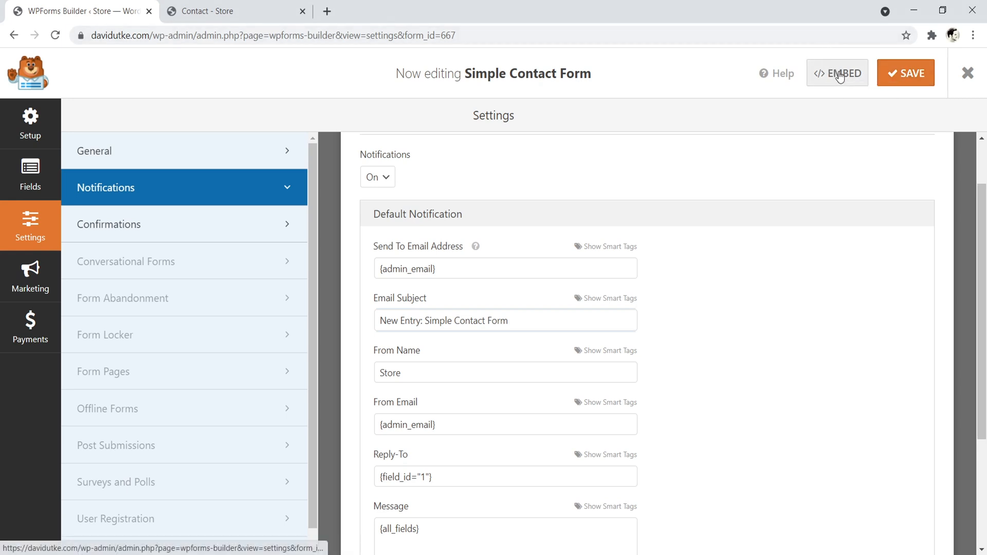
Reveal the embed shortcode [wpforms id="667" title="false"] and return to the Contact page.
{"action": "left_click", "coordinate": [837, 73]}
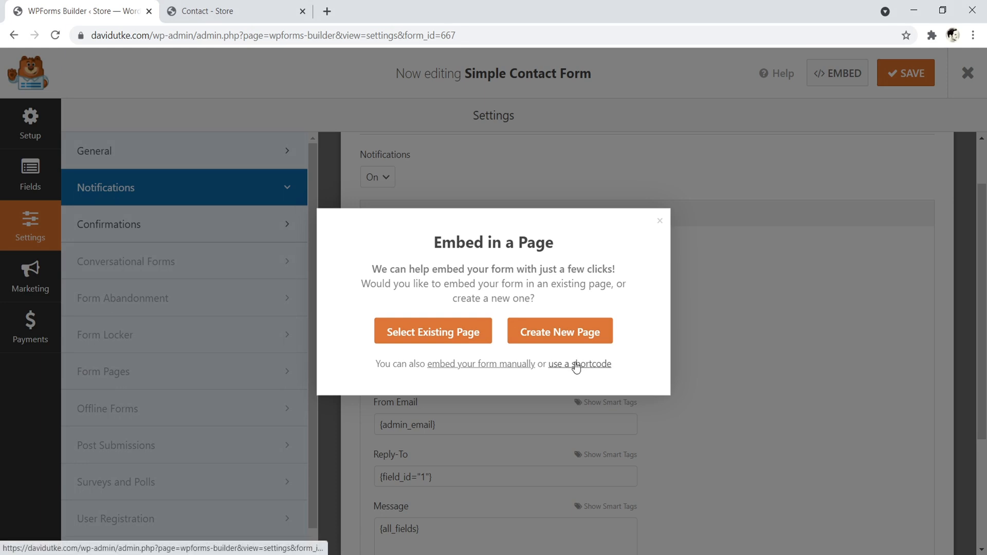
{"action": "left_click", "coordinate": [579, 364]}
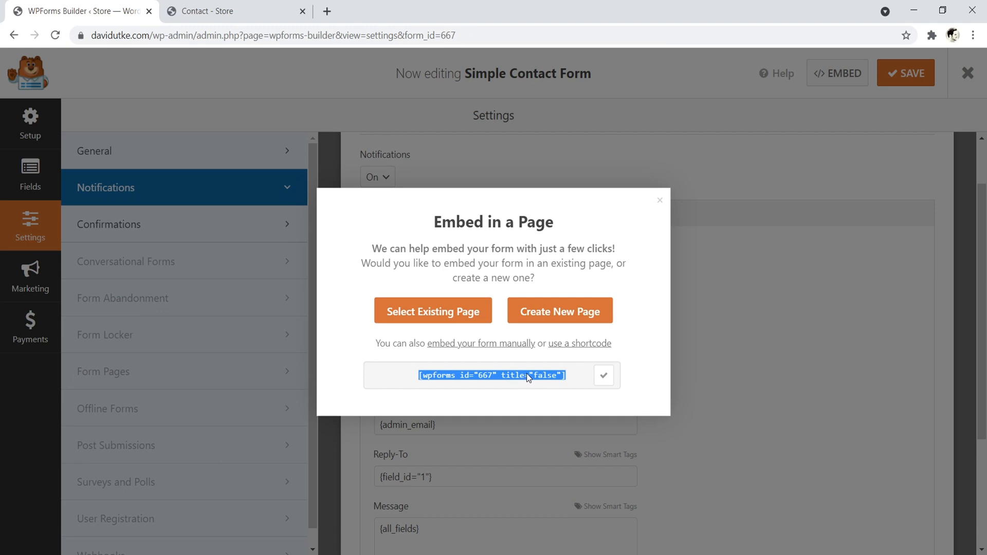
{"action": "left_click", "coordinate": [214, 12]}
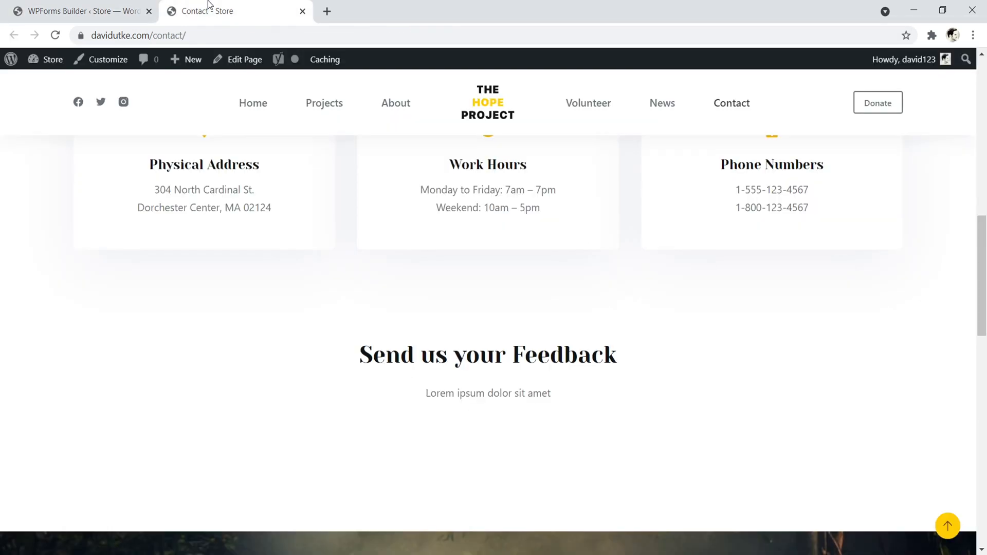
{"action": "mouse_move", "coordinate": [273, 75]}
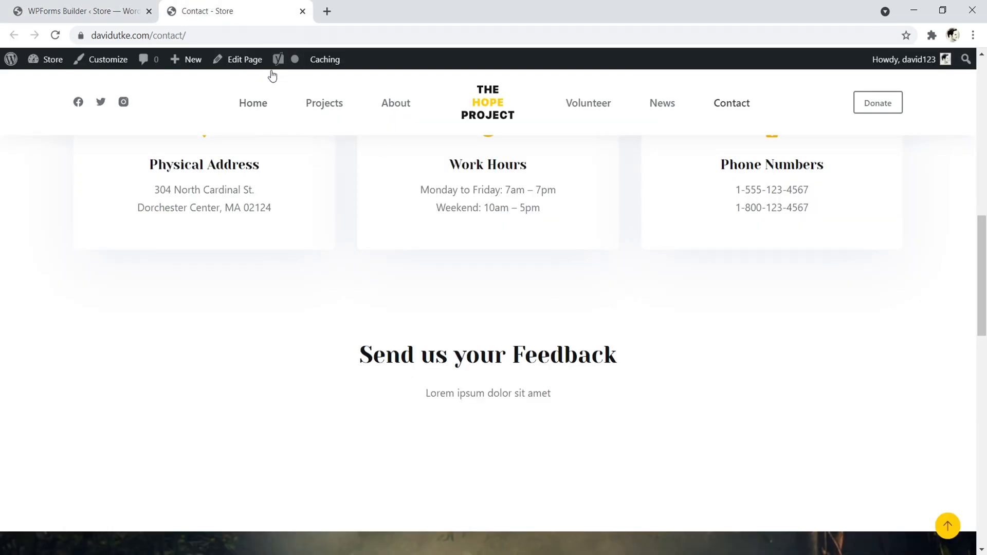
Add a Shortcode block with the form's shortcode in the feedback section's middle column and update the page.
{"action": "left_click", "coordinate": [245, 59]}
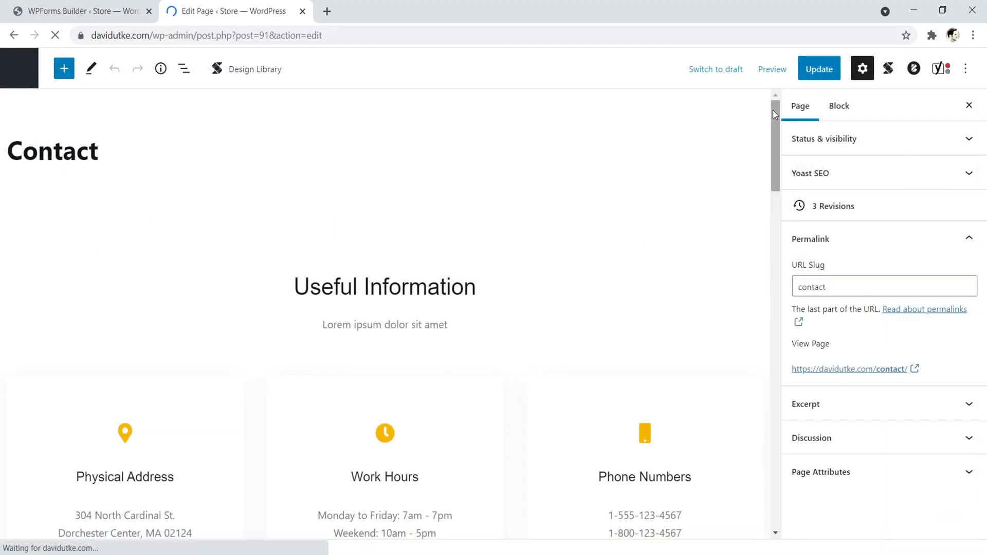
{"action": "scroll", "scroll_direction": "down", "scroll_amount": 3}
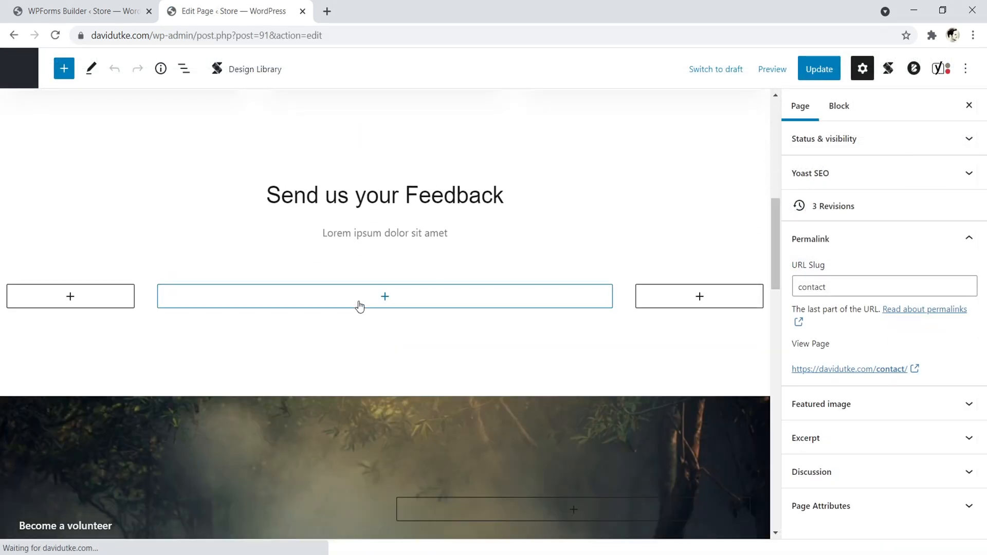
{"action": "mouse_move", "coordinate": [384, 297]}
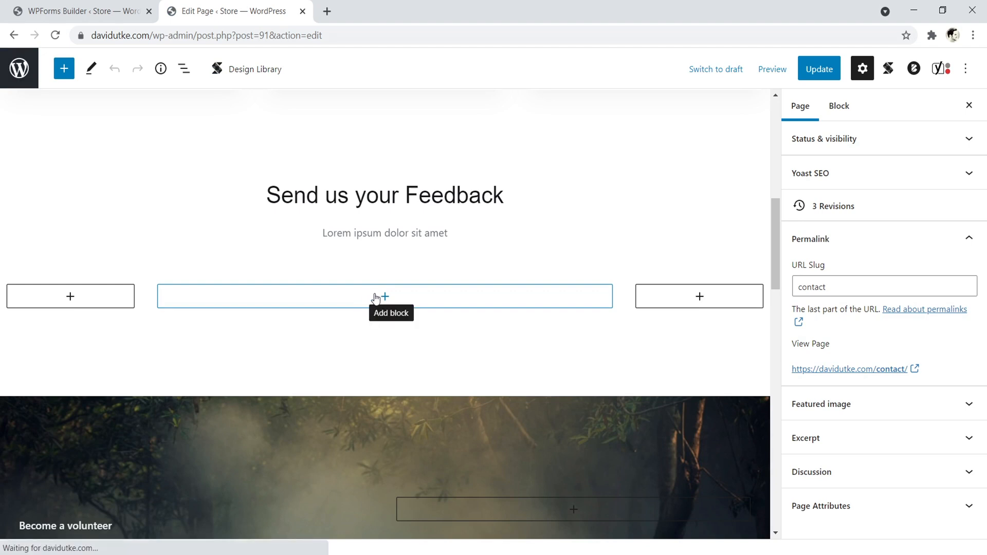
{"action": "mouse_move", "coordinate": [384, 301]}
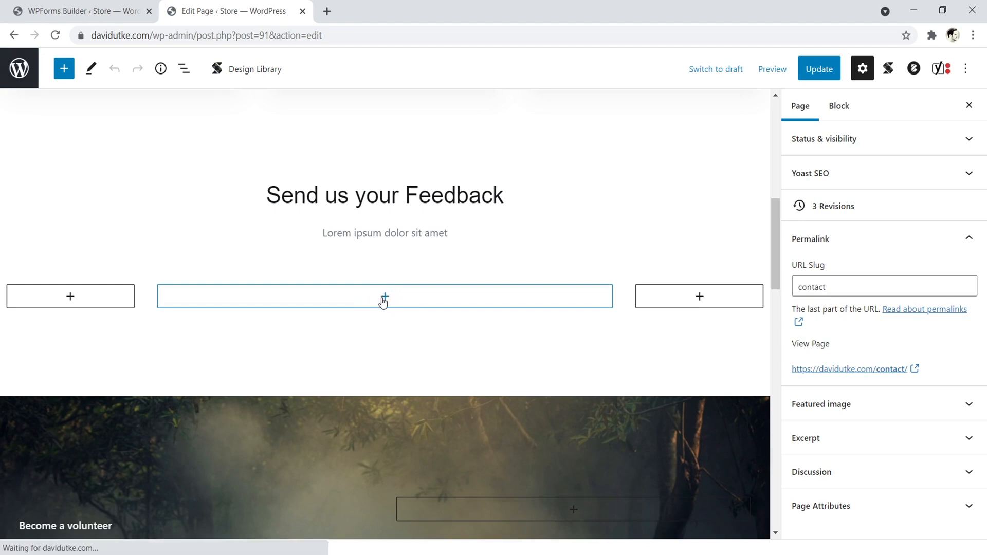
{"action": "left_click", "coordinate": [384, 296]}
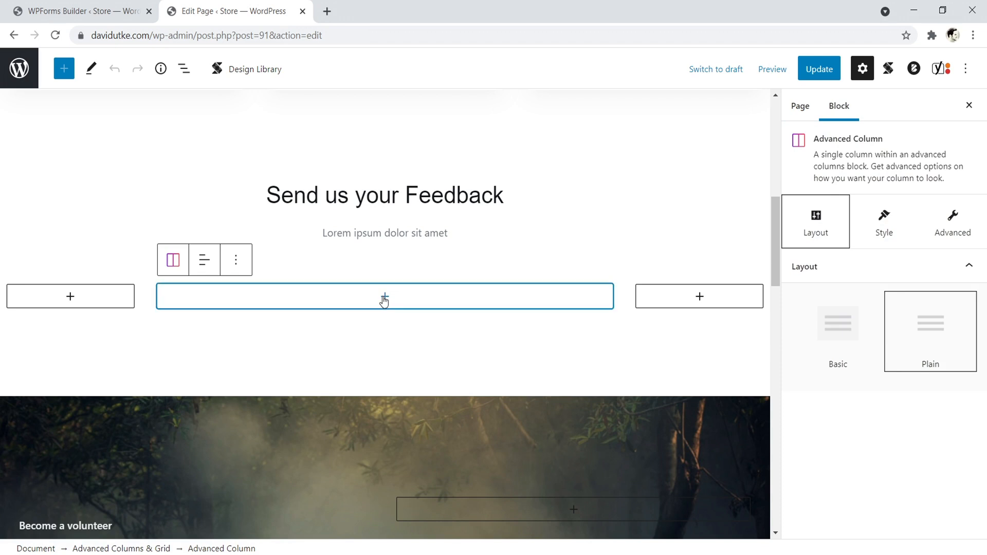
{"action": "left_click", "coordinate": [385, 296]}
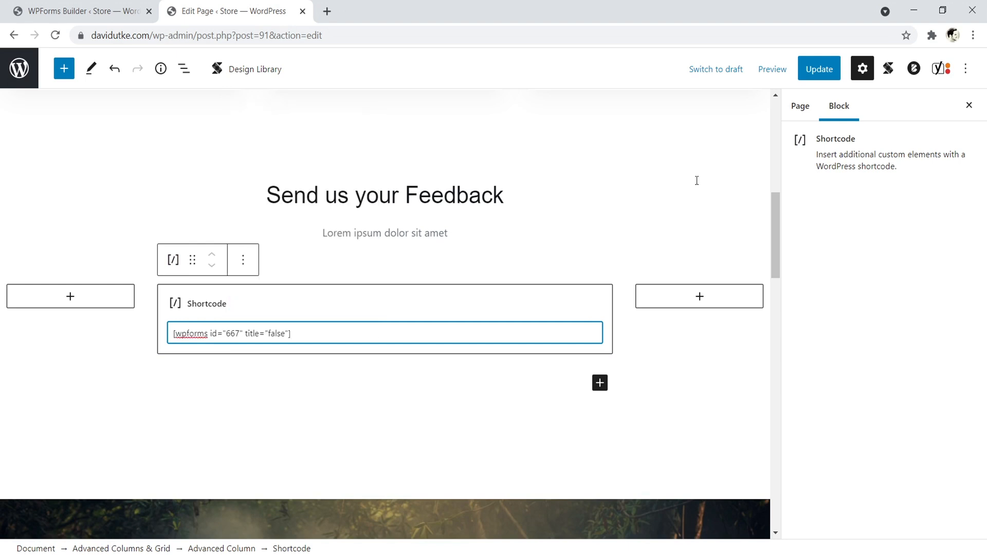
{"action": "left_click", "coordinate": [818, 69]}
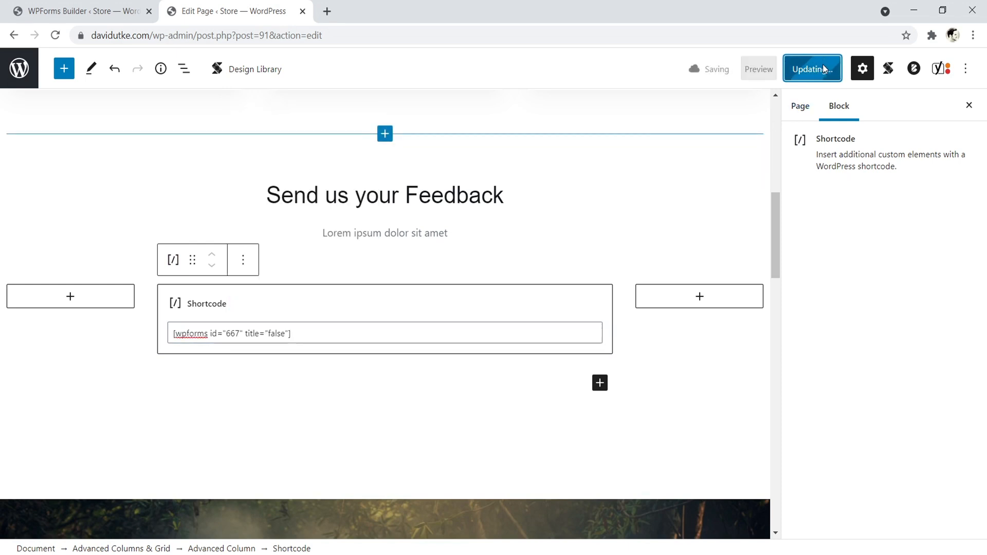
{"action": "left_click", "coordinate": [811, 69]}
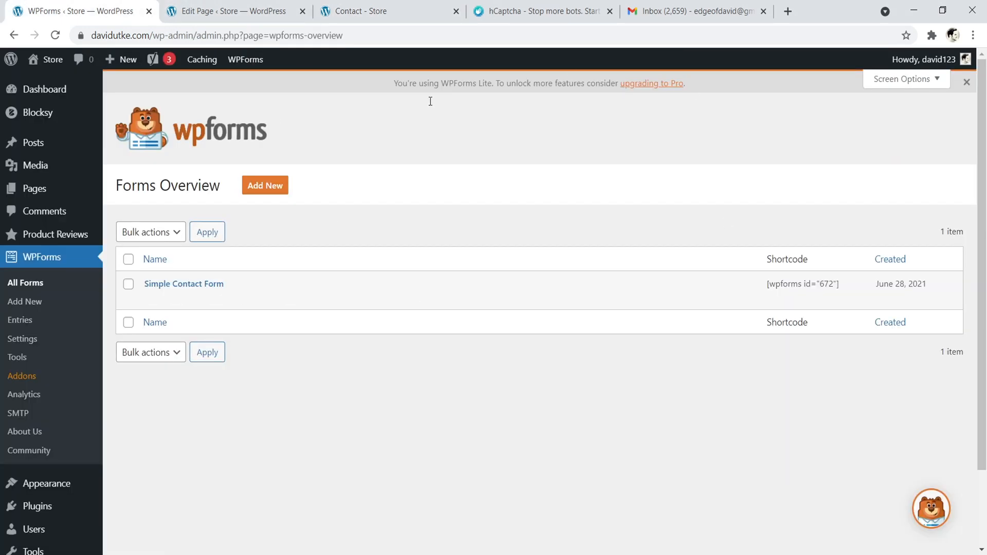
In WPForms Settings > CAPTCHA, choose hCaptcha, revealing empty Site Key and Secret Key fields.
{"action": "scroll", "scroll_direction": "down", "scroll_amount": 3}
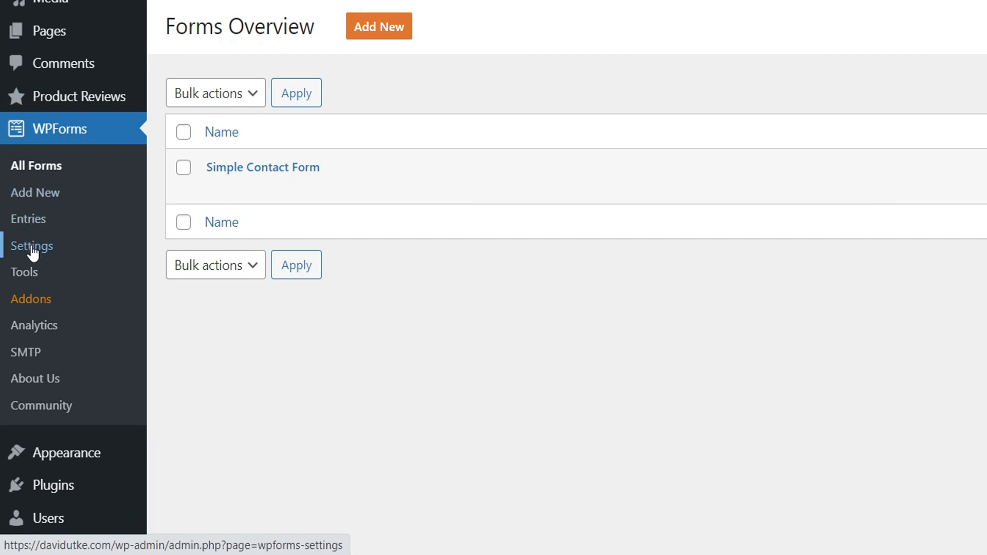
{"action": "left_click", "coordinate": [32, 245]}
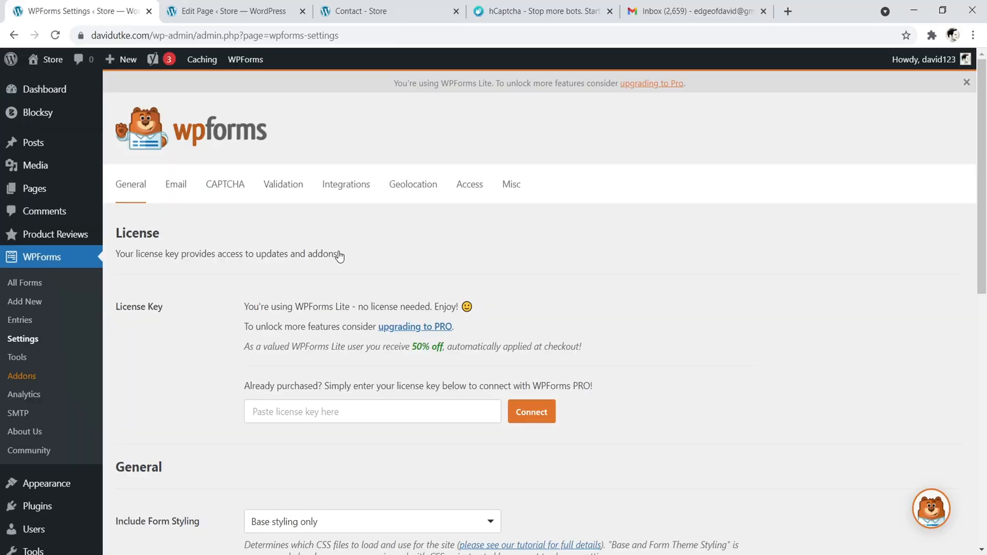
{"action": "mouse_move", "coordinate": [211, 215]}
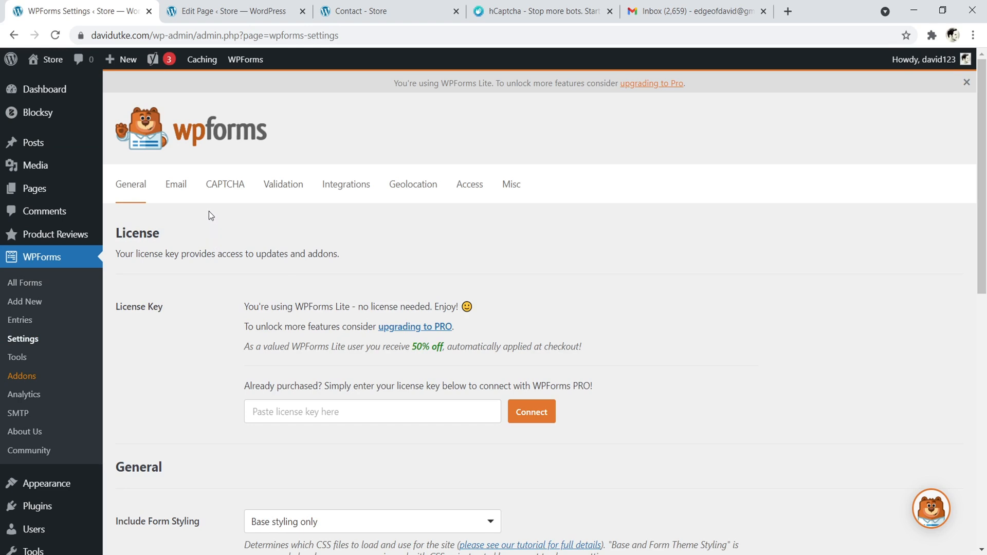
{"action": "left_click", "coordinate": [225, 184]}
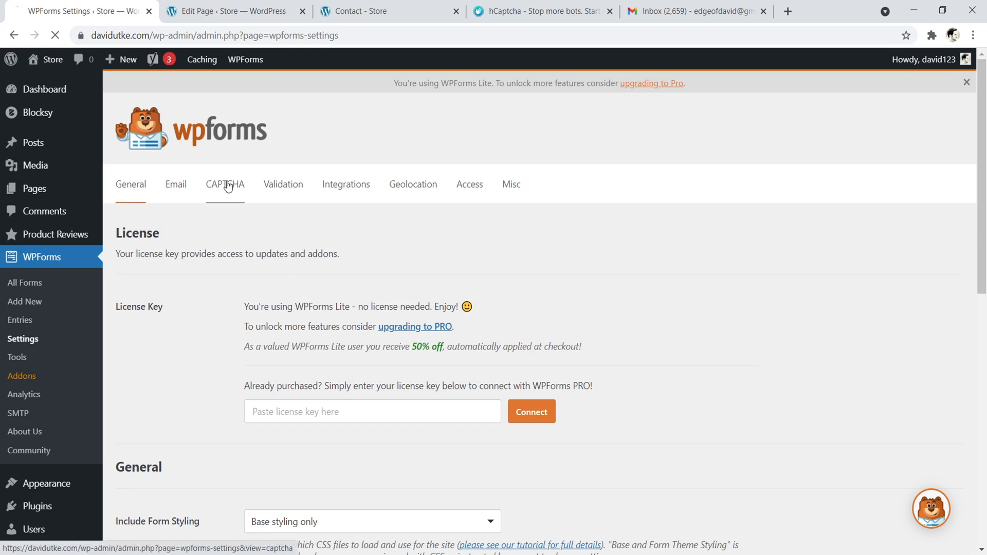
{"action": "left_click", "coordinate": [224, 184]}
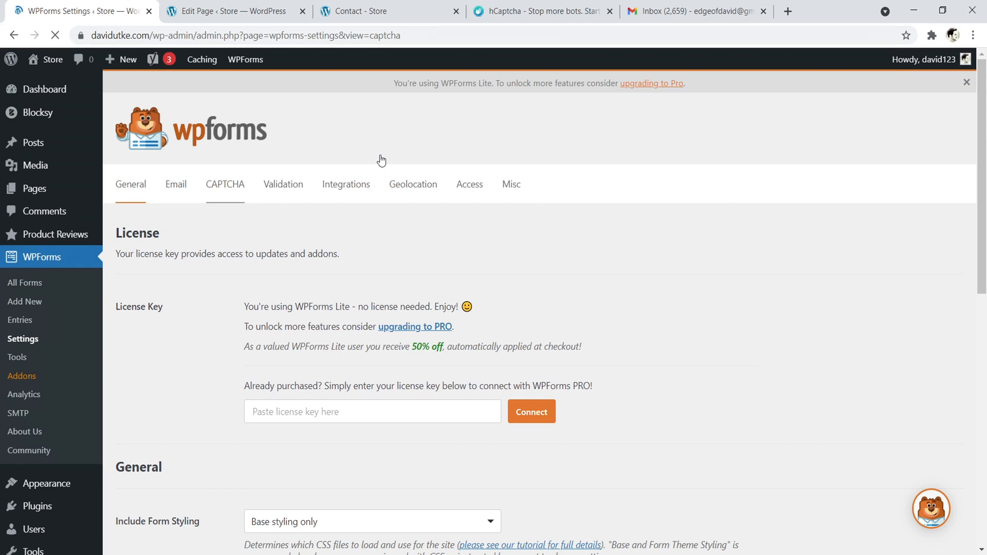
{"action": "left_click", "coordinate": [225, 184]}
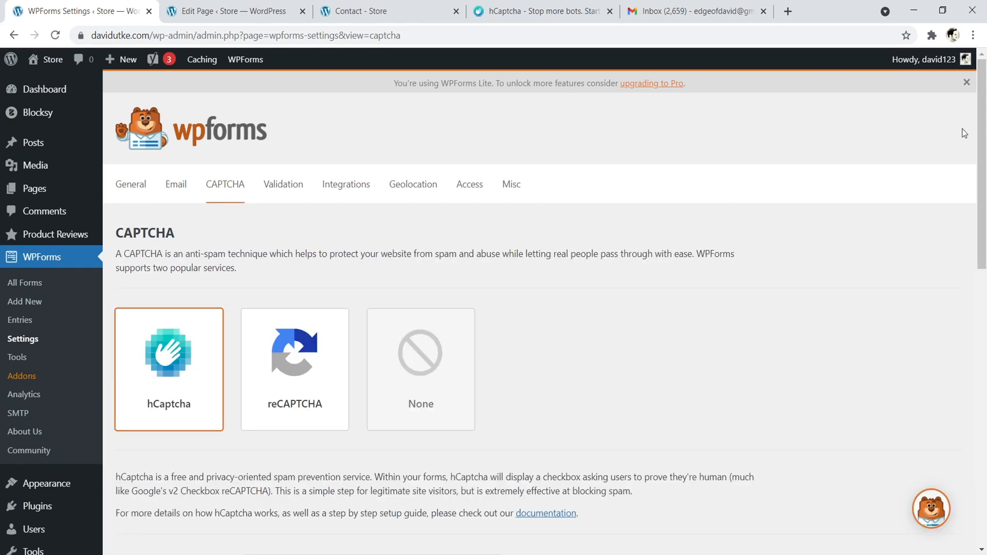
{"action": "scroll", "scroll_direction": "down", "scroll_amount": 3}
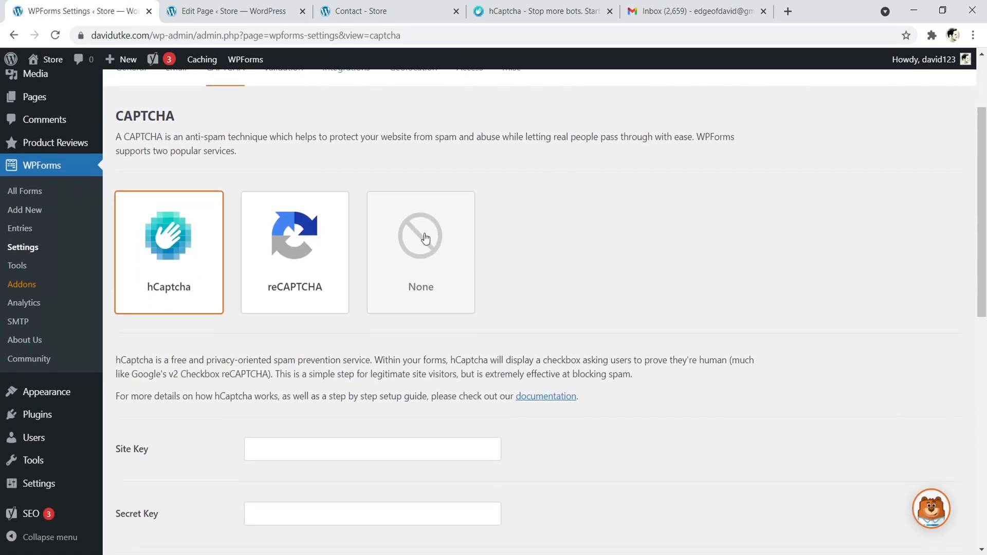
{"action": "mouse_move", "coordinate": [158, 260]}
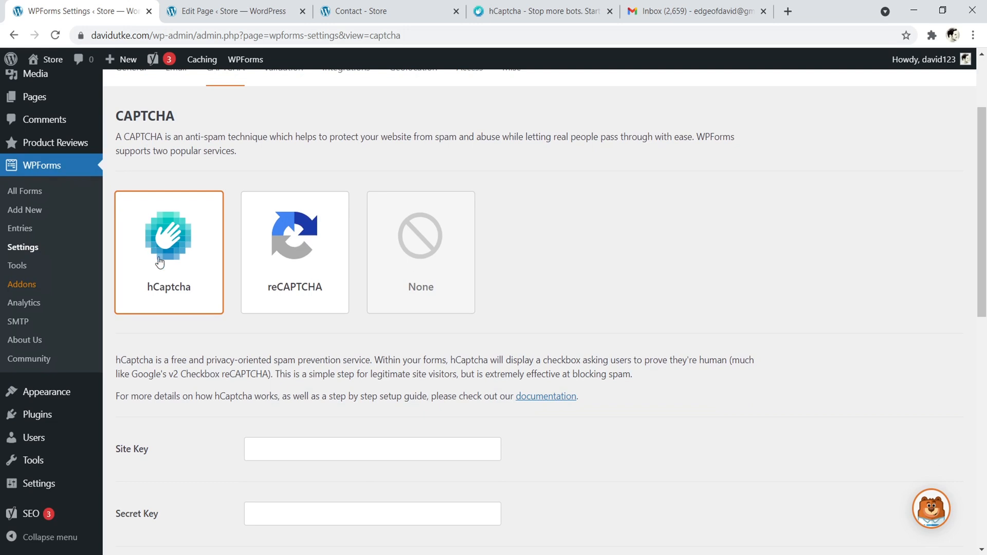
{"action": "scroll", "scroll_direction": "down", "scroll_amount": 3}
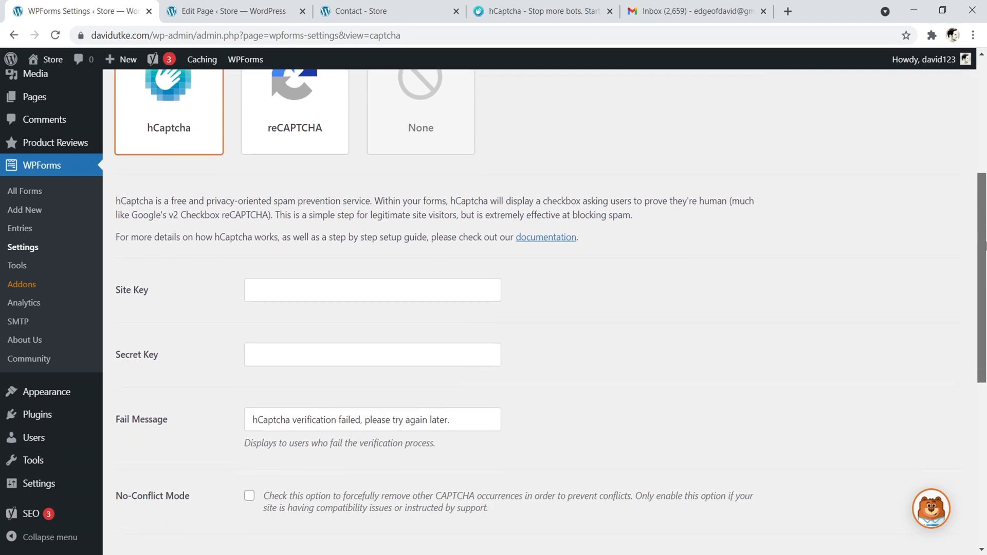
{"action": "scroll", "scroll_direction": "down", "scroll_amount": 3}
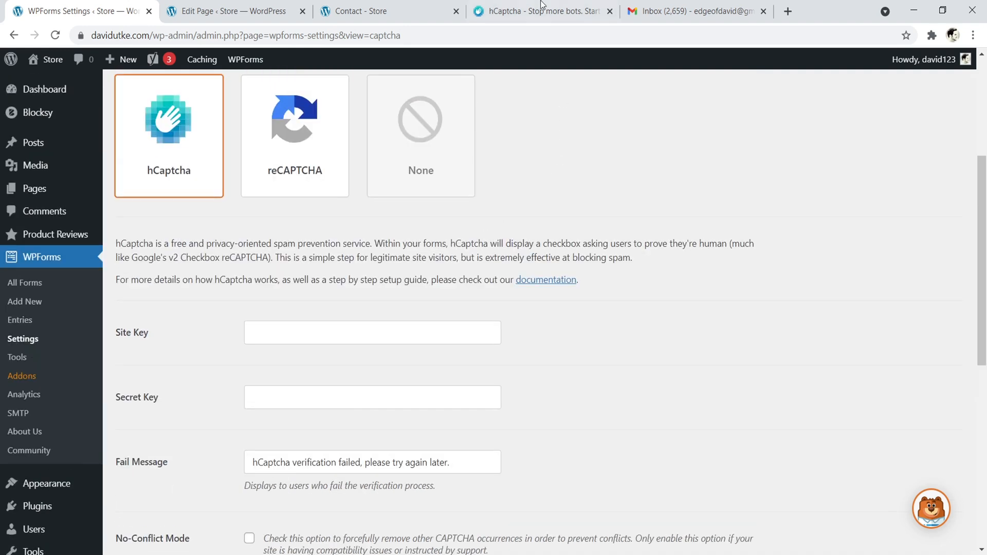
On hcaptcha.com, sign up choosing 'Add hCaptcha for Publishers to my website or app'.
{"action": "left_click", "coordinate": [538, 10]}
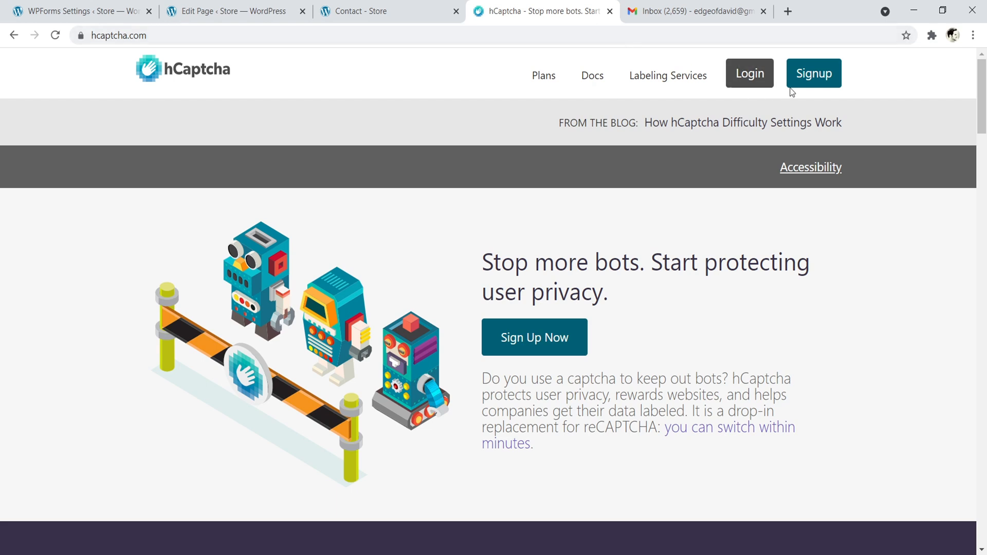
{"action": "left_click", "coordinate": [749, 73]}
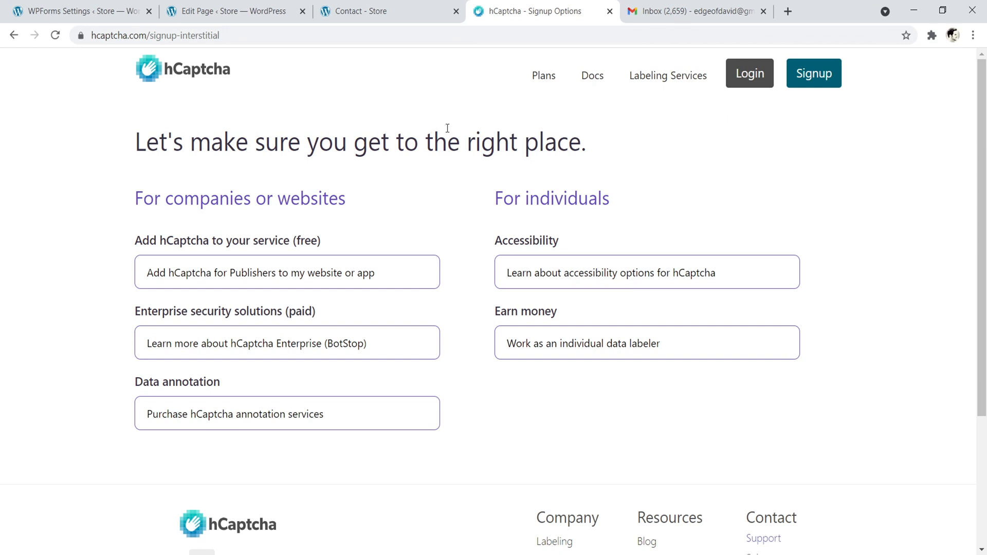
{"action": "mouse_move", "coordinate": [238, 215]}
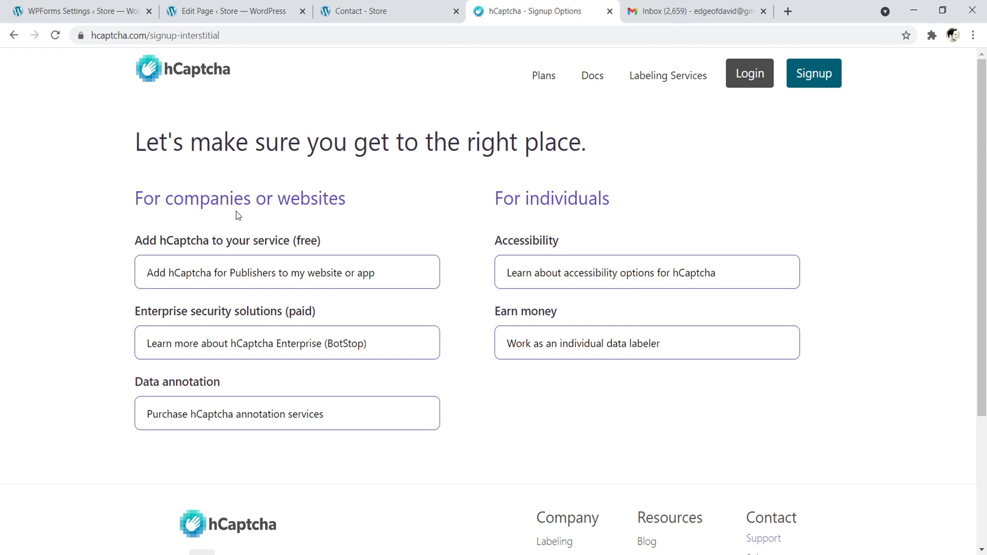
{"action": "mouse_move", "coordinate": [196, 290]}
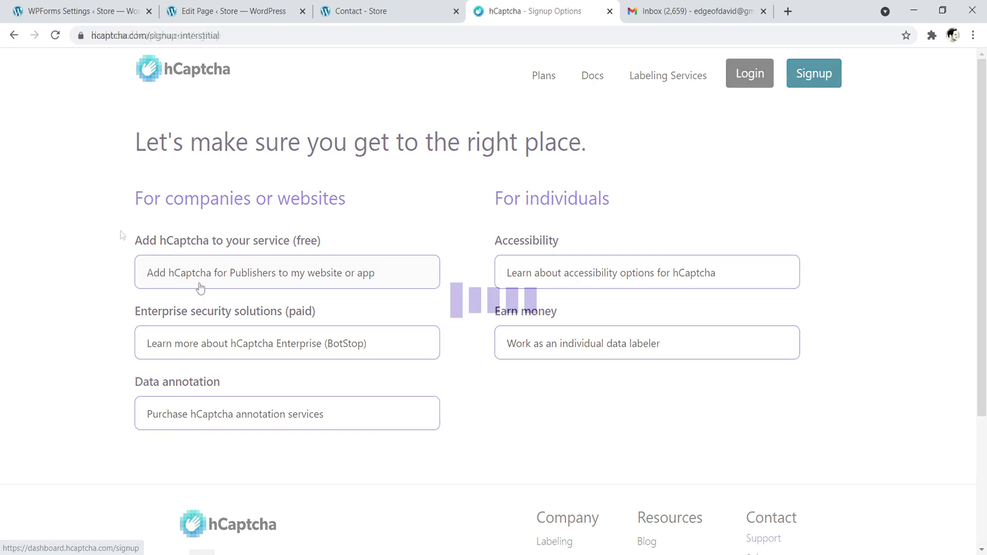
{"action": "left_click", "coordinate": [287, 271]}
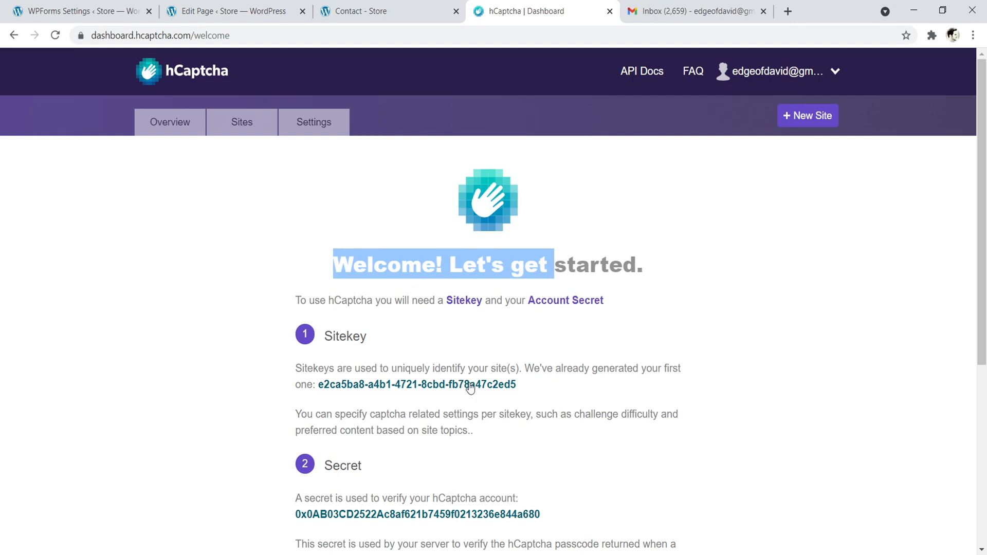
Continue past the welcome page to the publisher dashboard Overview.
{"action": "scroll", "scroll_direction": "down", "scroll_amount": 3}
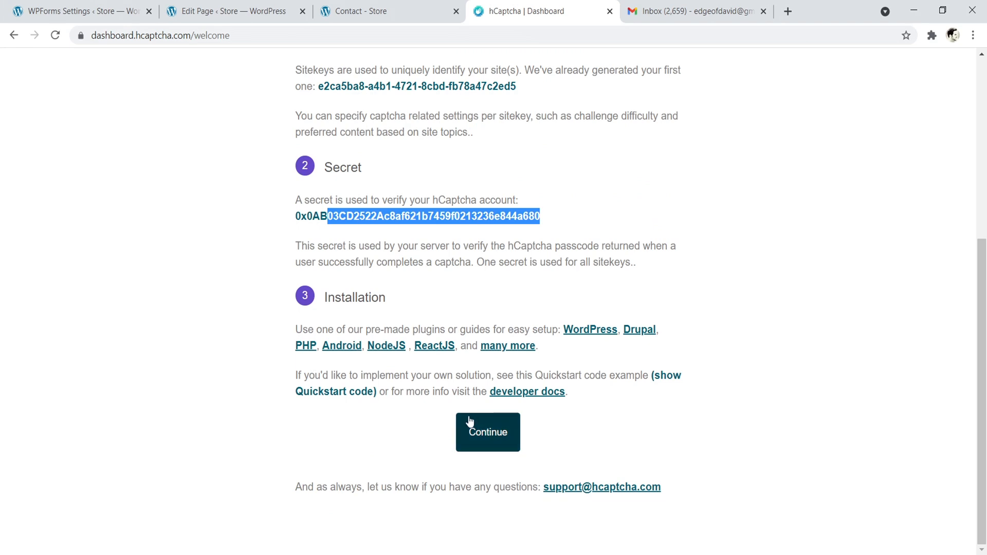
{"action": "left_click", "coordinate": [487, 433]}
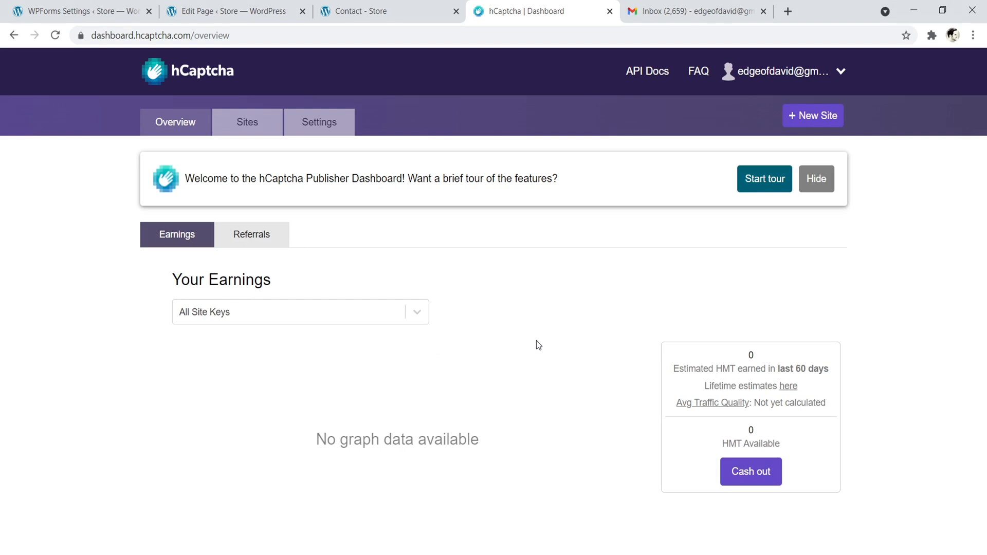
{"action": "mouse_move", "coordinate": [813, 115]}
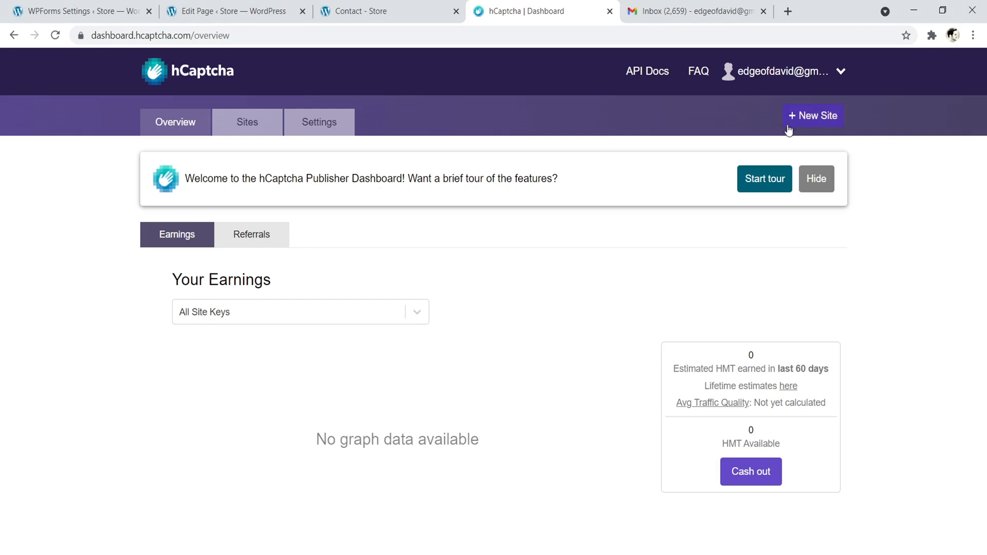
Start a new sitekey and add davidutke.com as its hostname.
{"action": "left_click", "coordinate": [812, 115]}
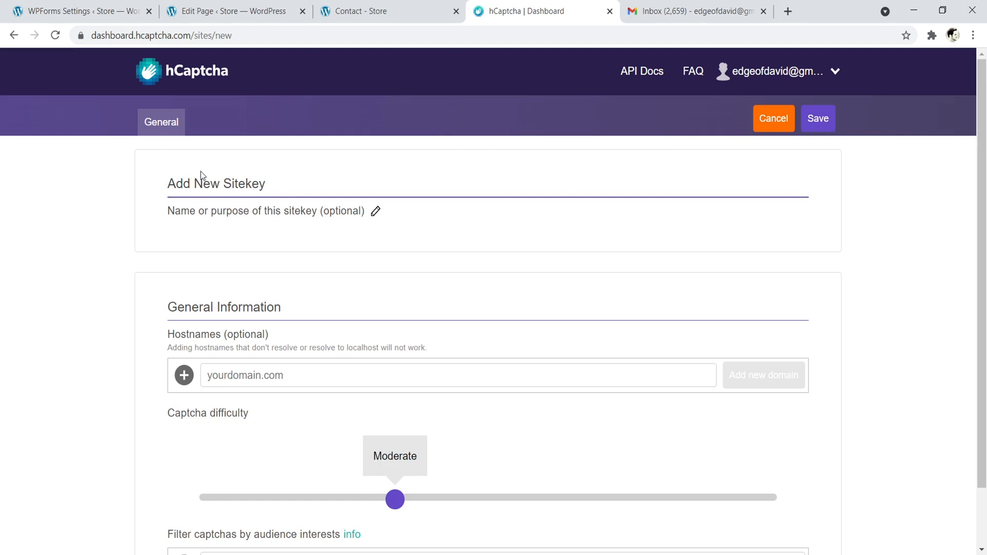
{"action": "mouse_move", "coordinate": [250, 368]}
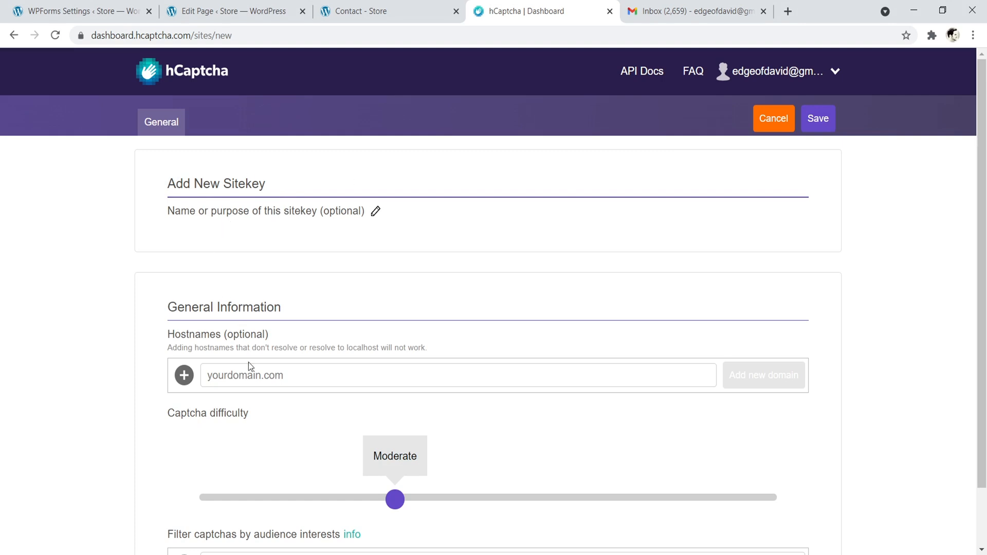
{"action": "left_click", "coordinate": [459, 376]}
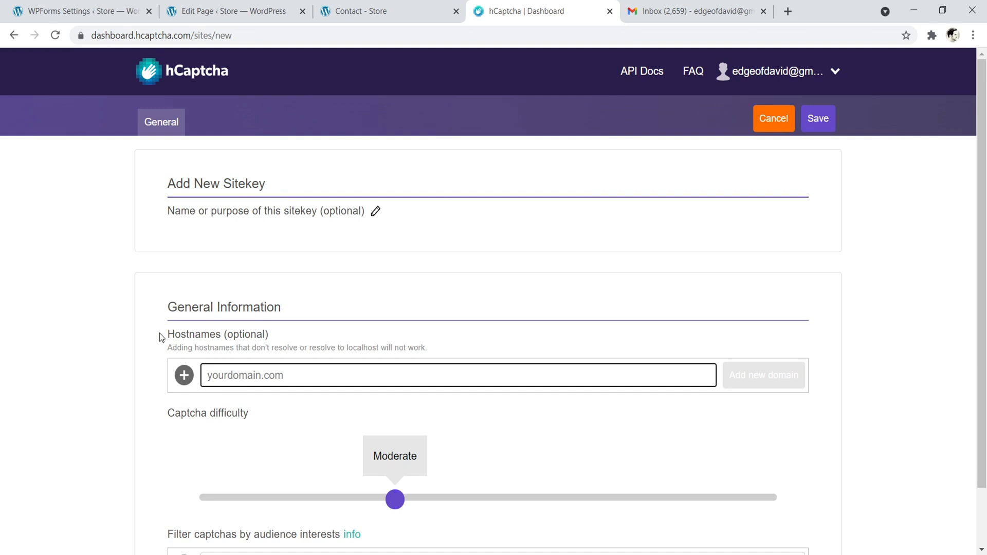
{"action": "type", "text": "davidutke.com"}
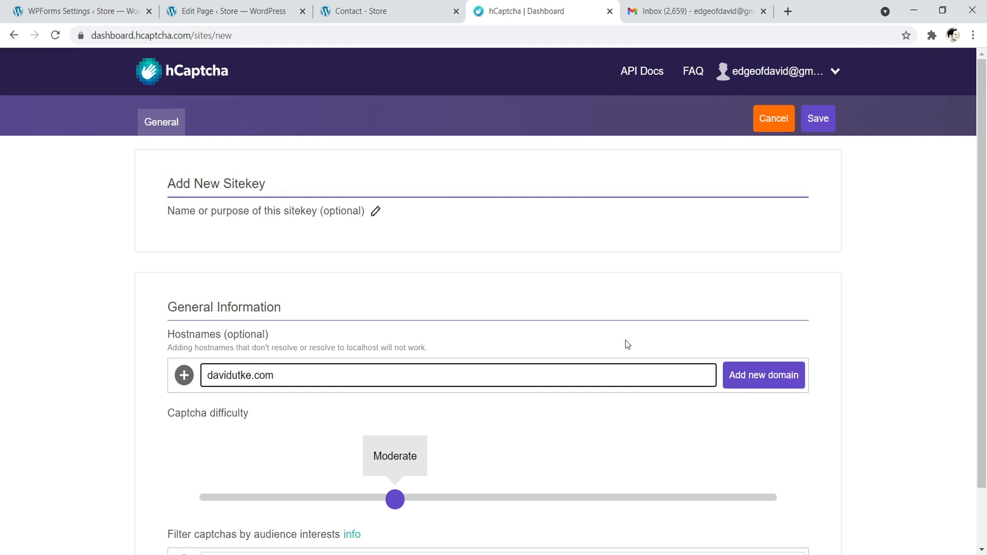
{"action": "left_click", "coordinate": [763, 375]}
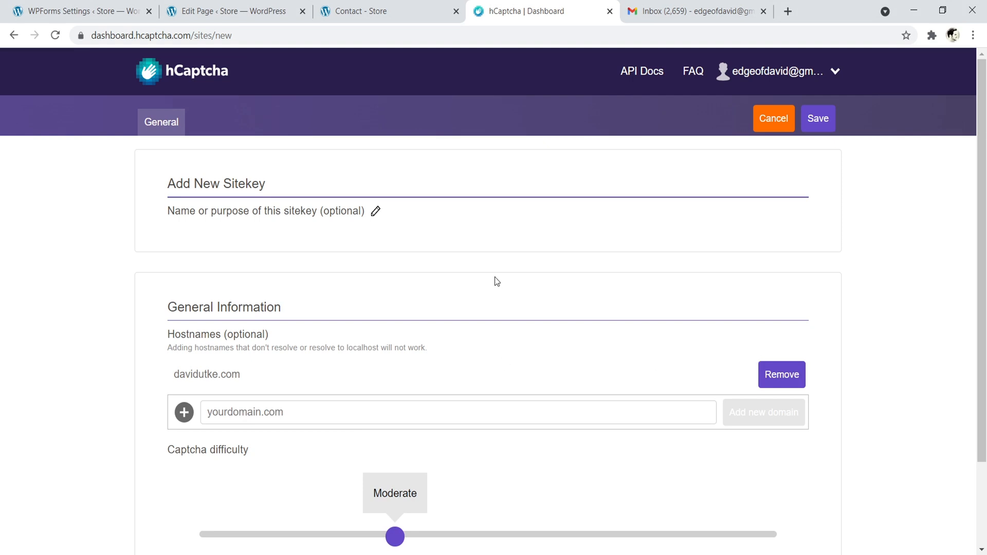
{"action": "scroll", "scroll_direction": "down", "scroll_amount": 3}
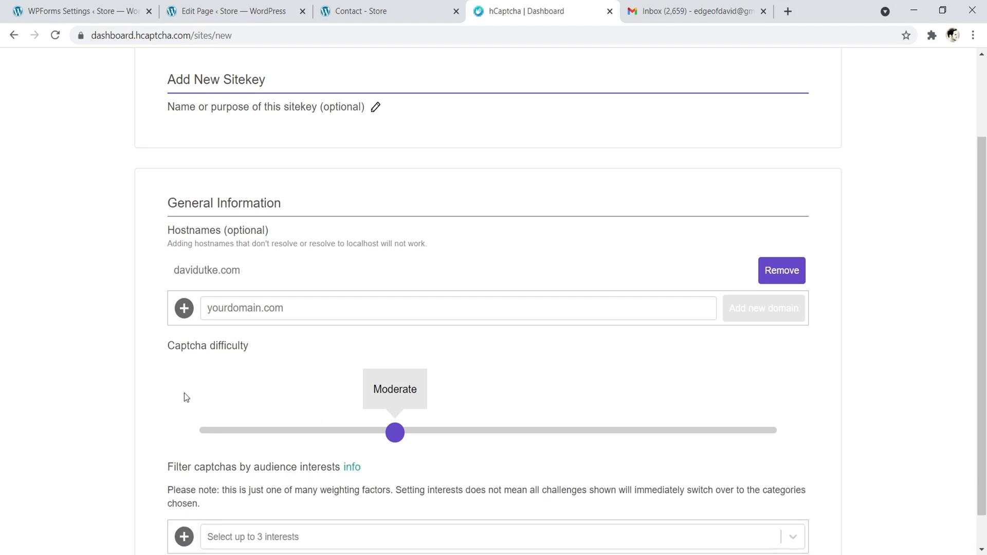
{"action": "scroll", "scroll_direction": "down", "scroll_amount": 3}
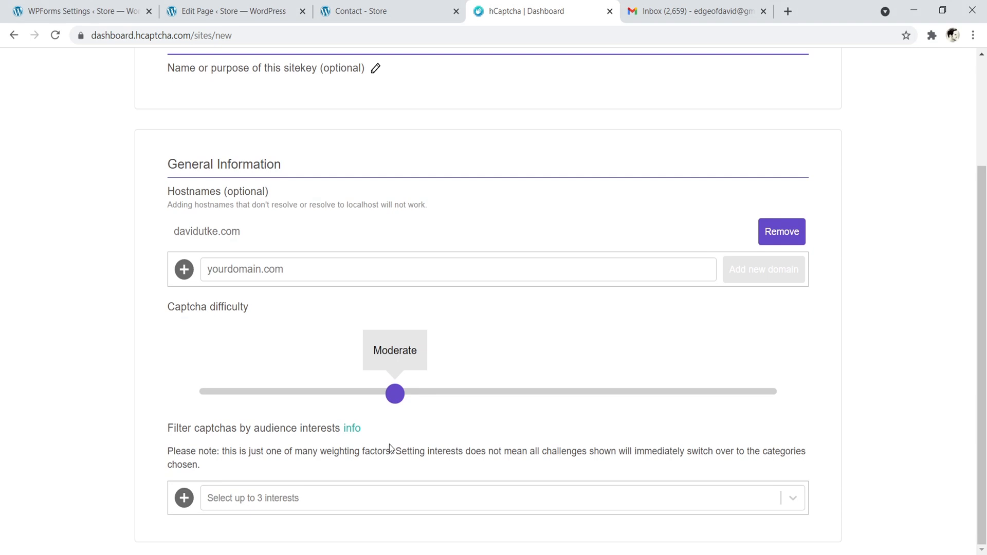
{"action": "mouse_move", "coordinate": [495, 452]}
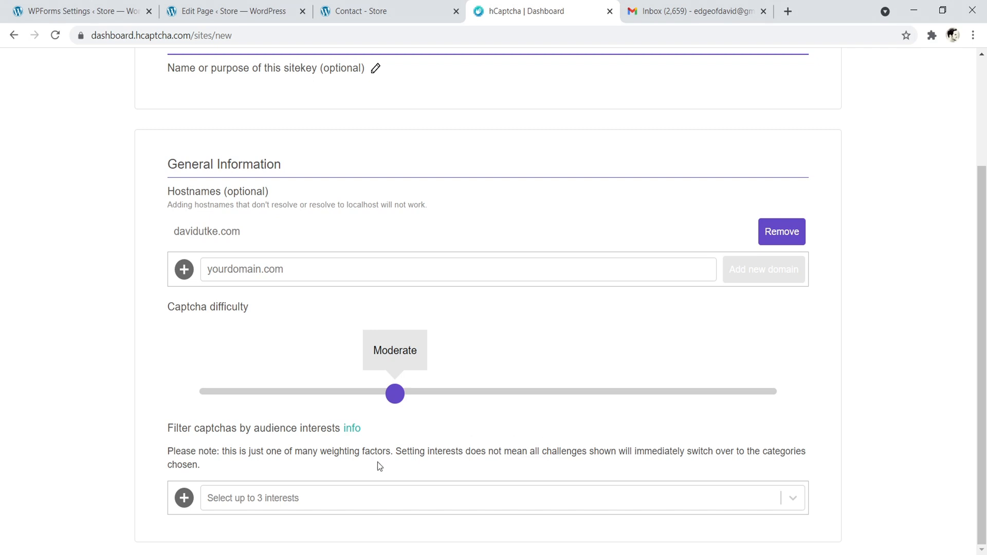
Pick Games and entertainment and News and current events as interests, then save the sitekey.
{"action": "left_click", "coordinate": [498, 498]}
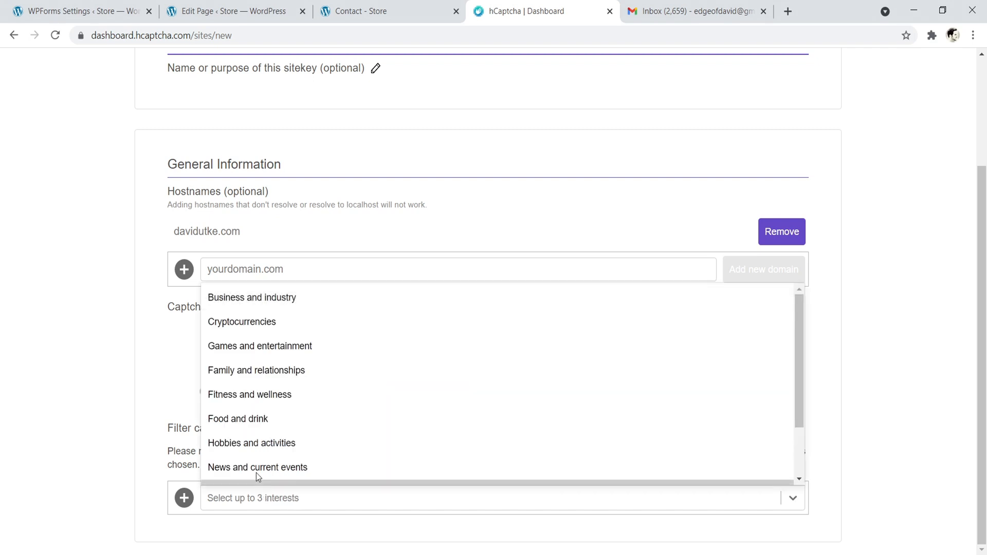
{"action": "left_click", "coordinate": [259, 345]}
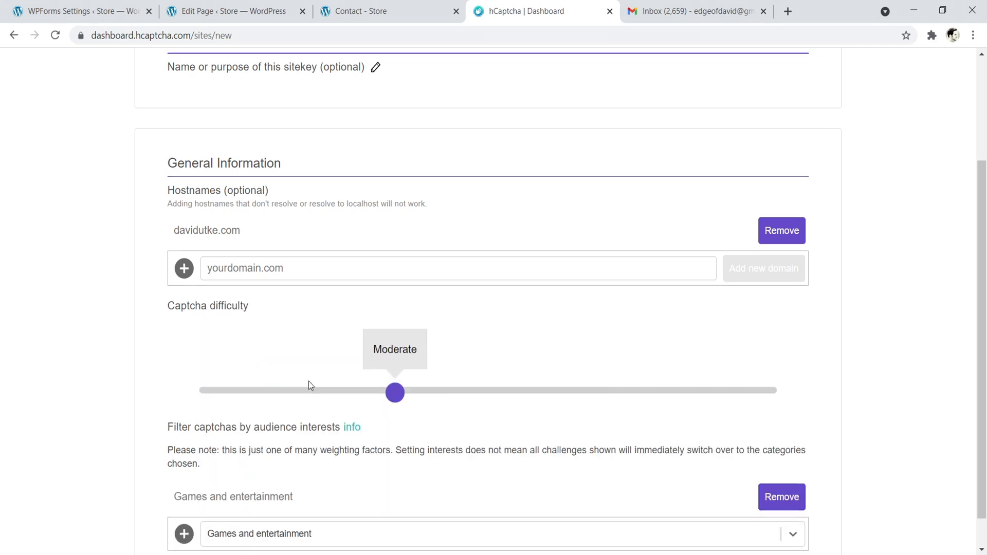
{"action": "scroll", "scroll_direction": "down", "scroll_amount": 3}
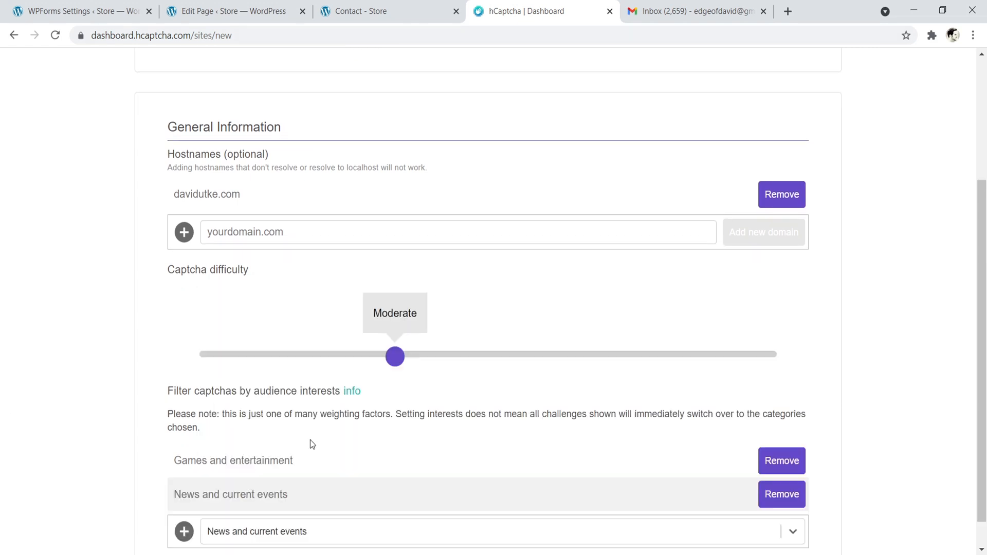
{"action": "scroll", "scroll_direction": "down", "scroll_amount": 3}
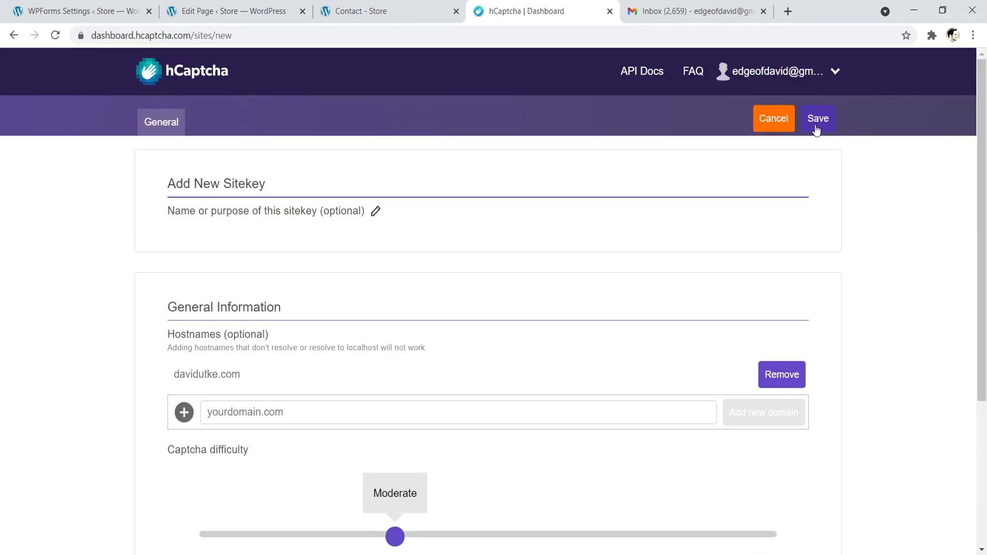
{"action": "left_click", "coordinate": [817, 118]}
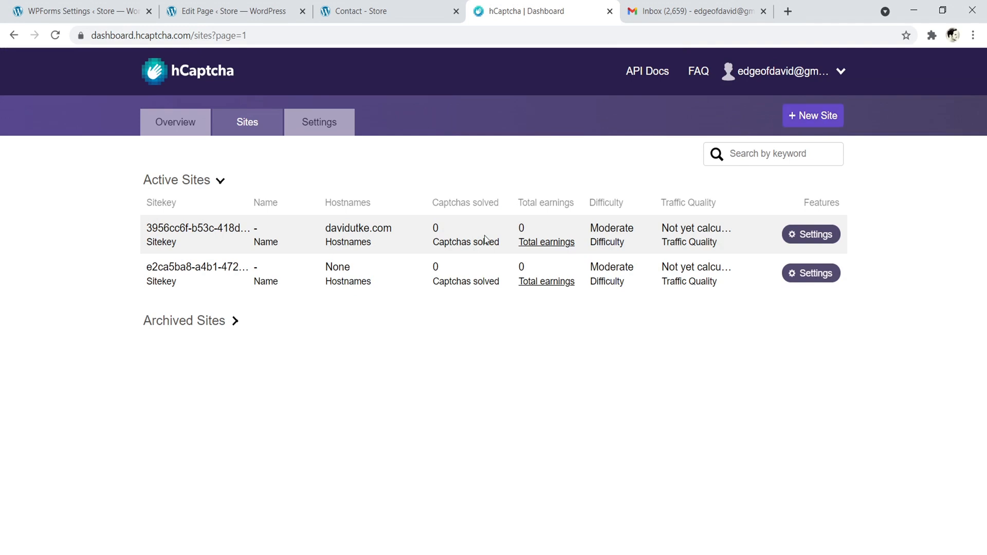
{"action": "mouse_move", "coordinate": [361, 193]}
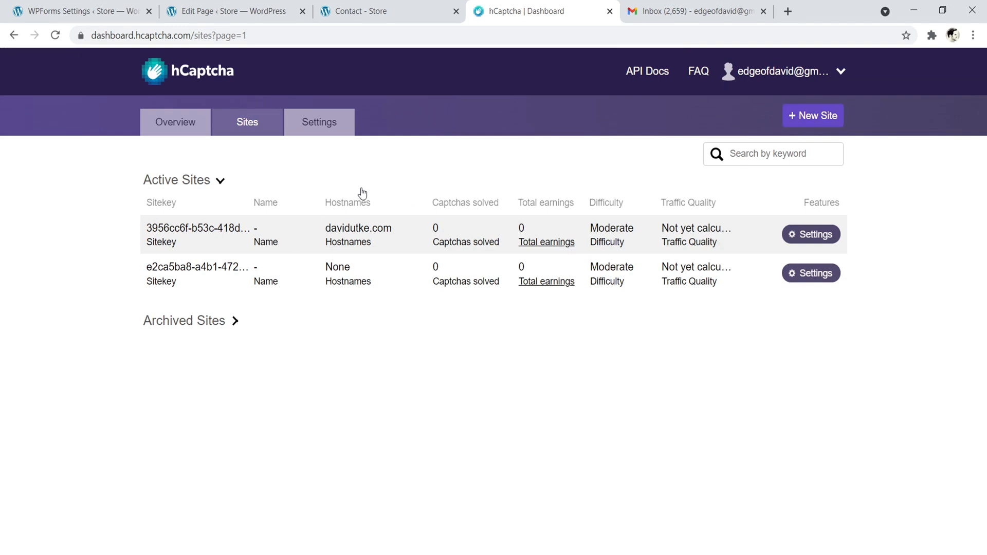
{"action": "mouse_move", "coordinate": [371, 247]}
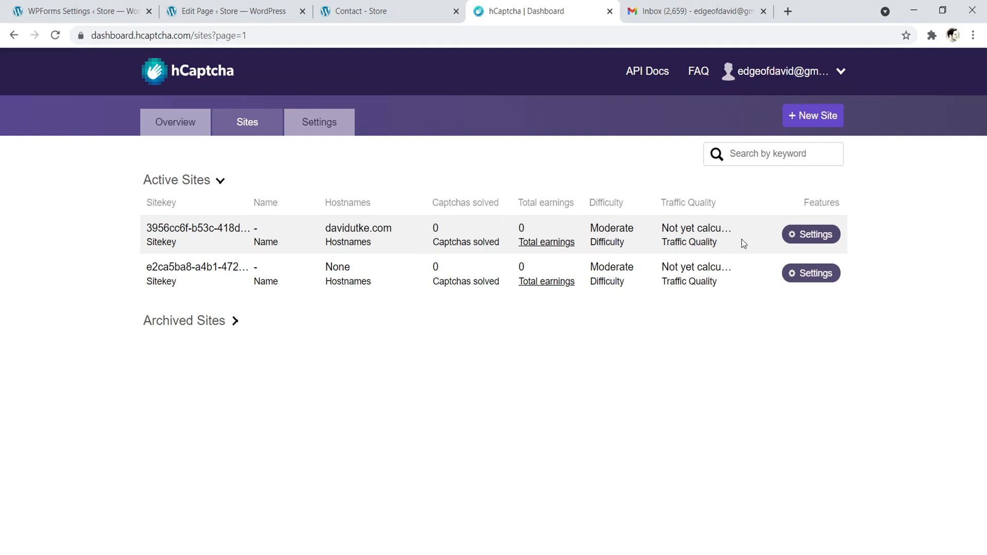
Copy the davidutke.com sitekey 3956cc6f-b53c-418d-a87e-9721dd373548 into the WPForms Site Key field.
{"action": "left_click", "coordinate": [810, 235]}
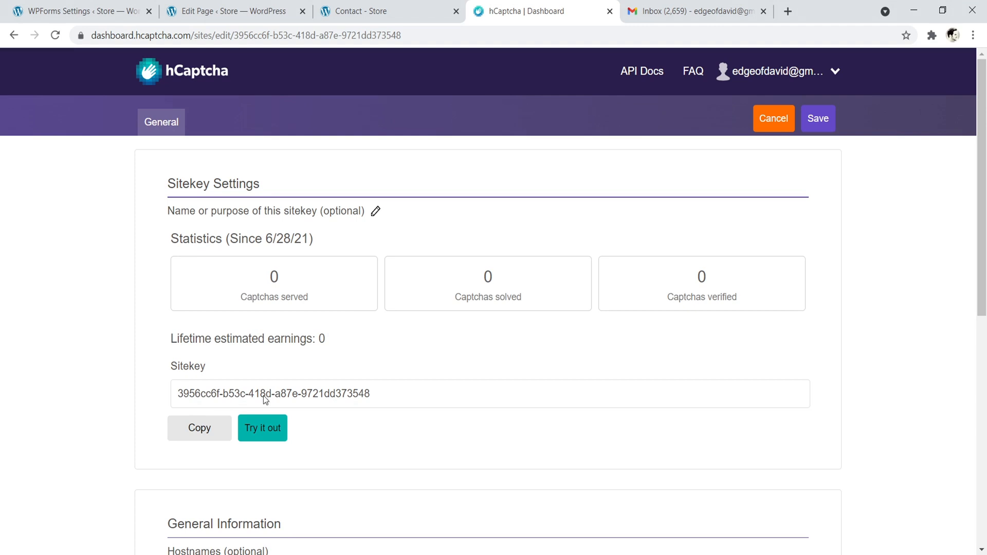
{"action": "left_click", "coordinate": [199, 428]}
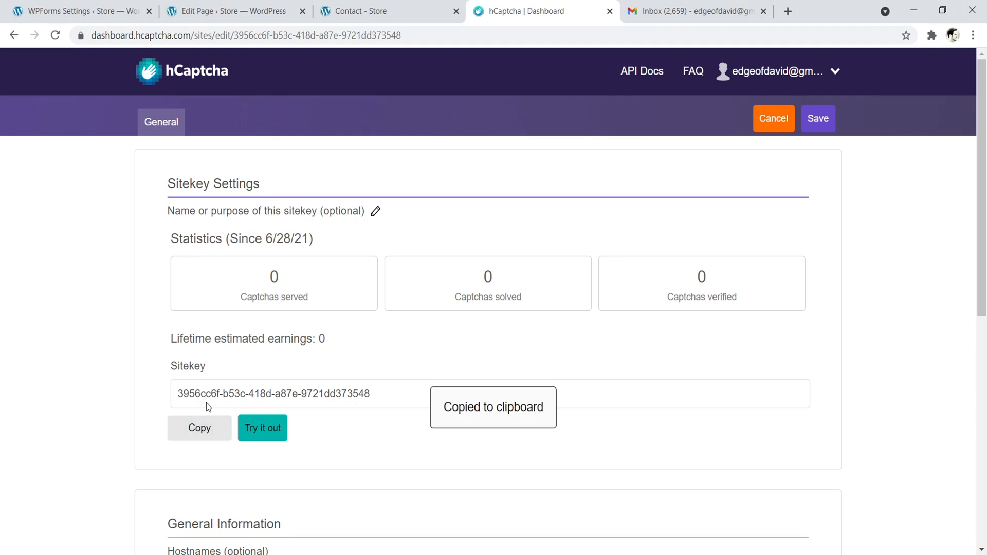
{"action": "left_click", "coordinate": [75, 12]}
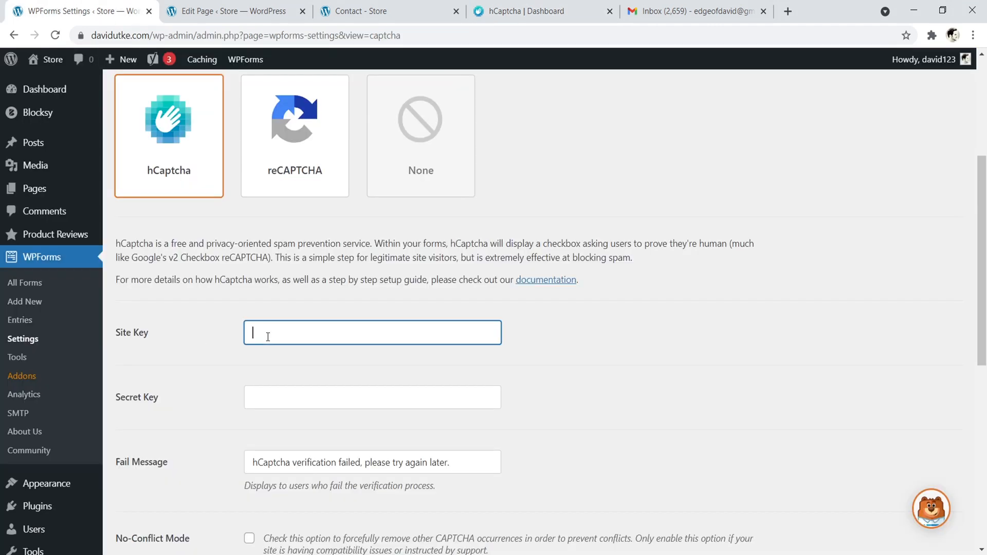
{"action": "type", "text": "3956cc6f-b53c-418d-a87e-9721dd373548"}
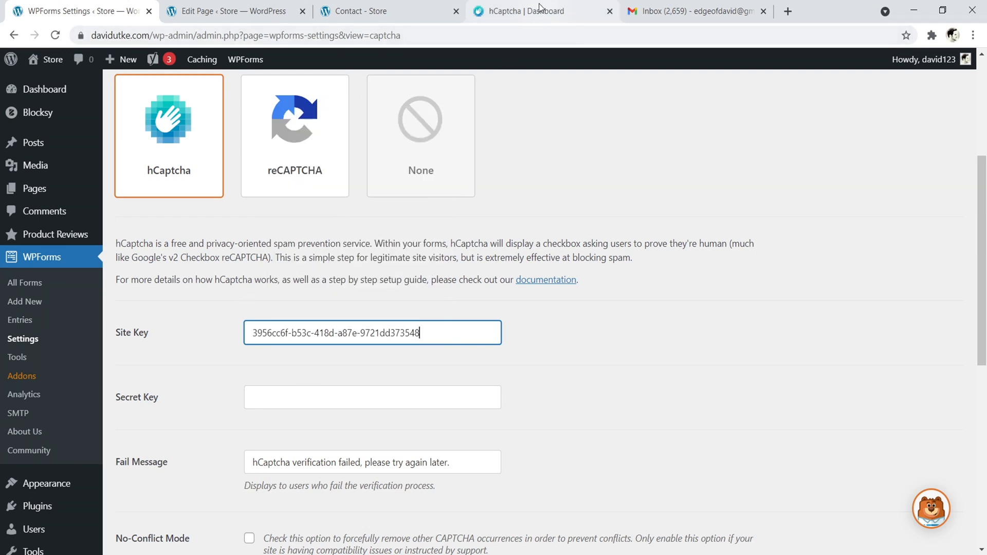
{"action": "left_click", "coordinate": [535, 10]}
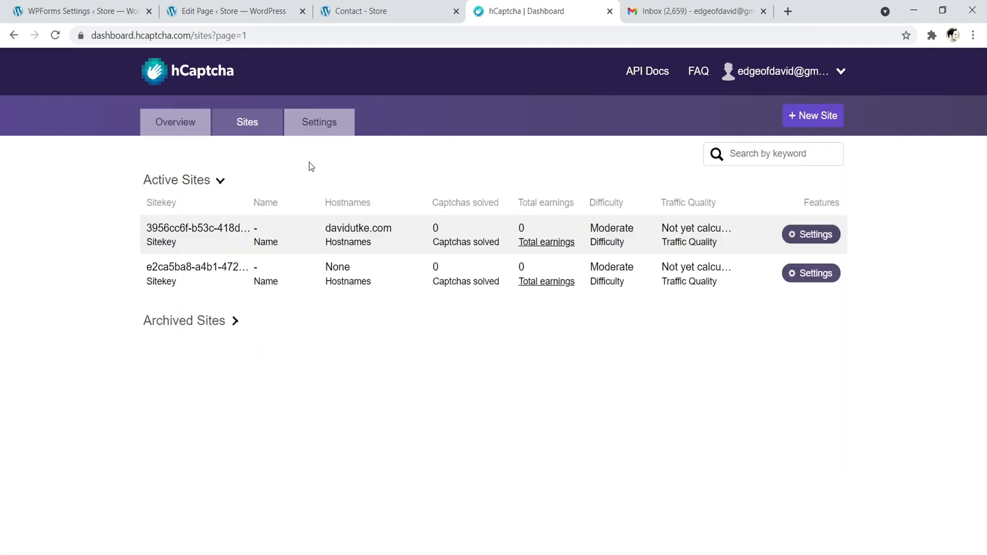
Copy the hCaptcha account secret key for the WPForms Secret Key field.
{"action": "left_click", "coordinate": [319, 123]}
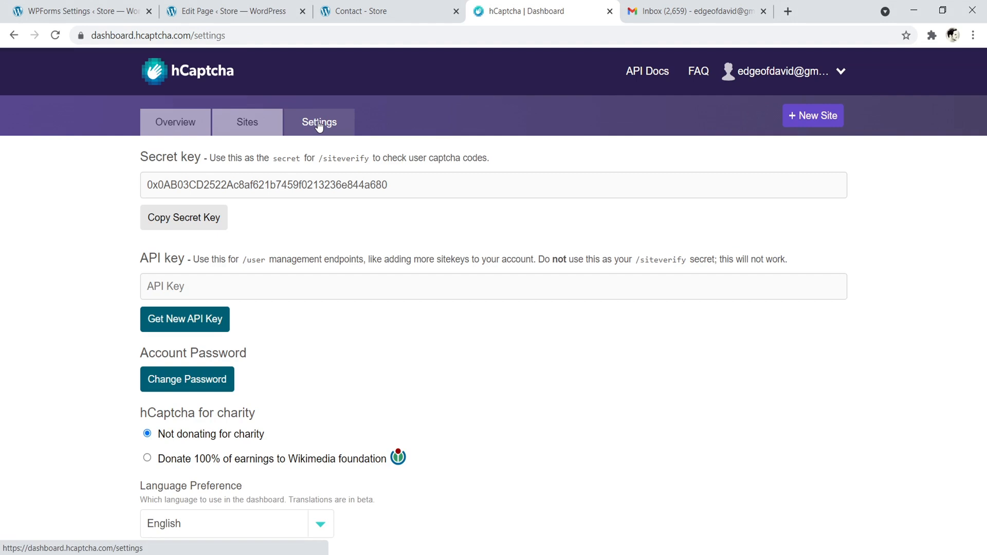
{"action": "mouse_move", "coordinate": [308, 169]}
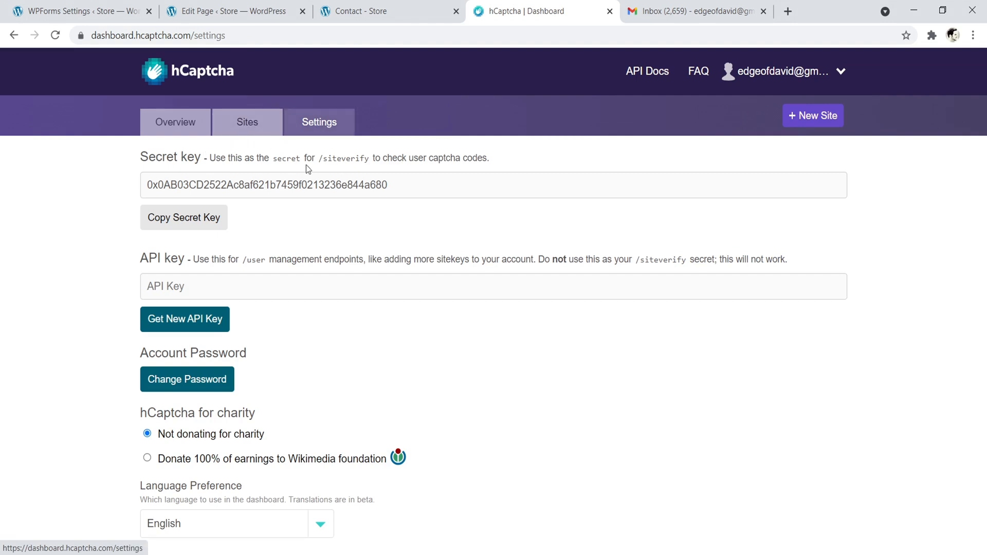
{"action": "left_click", "coordinate": [183, 217]}
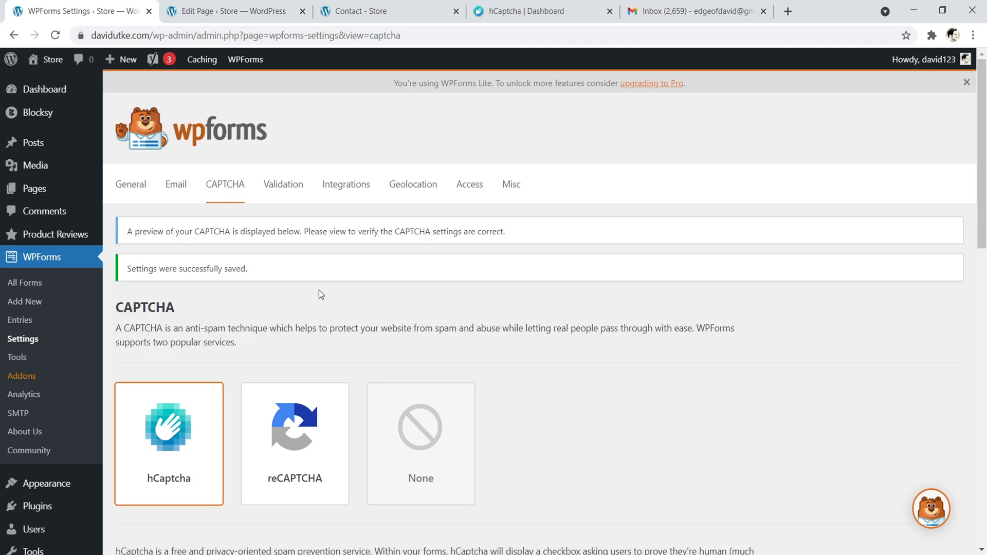
{"action": "mouse_move", "coordinate": [354, 312]}
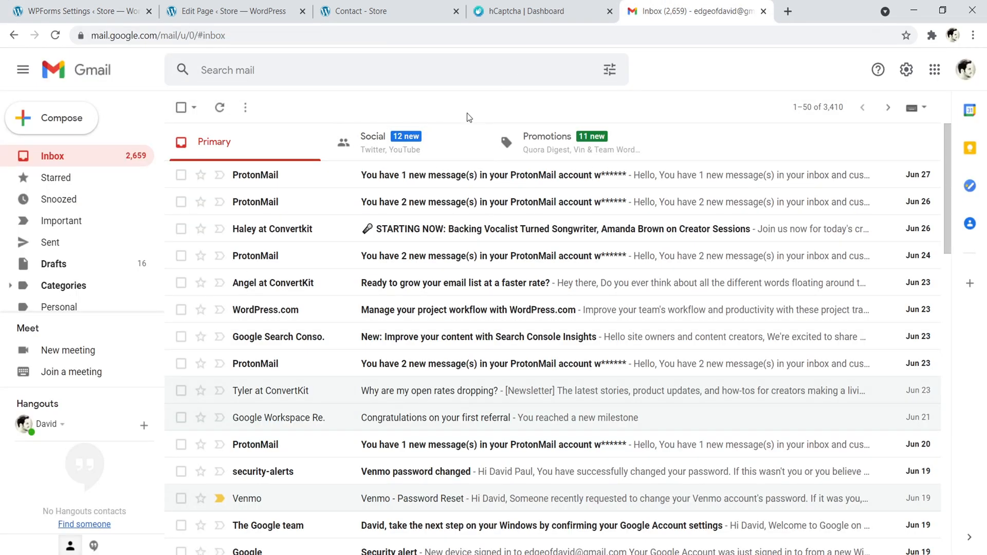
{"action": "mouse_move", "coordinate": [98, 164]}
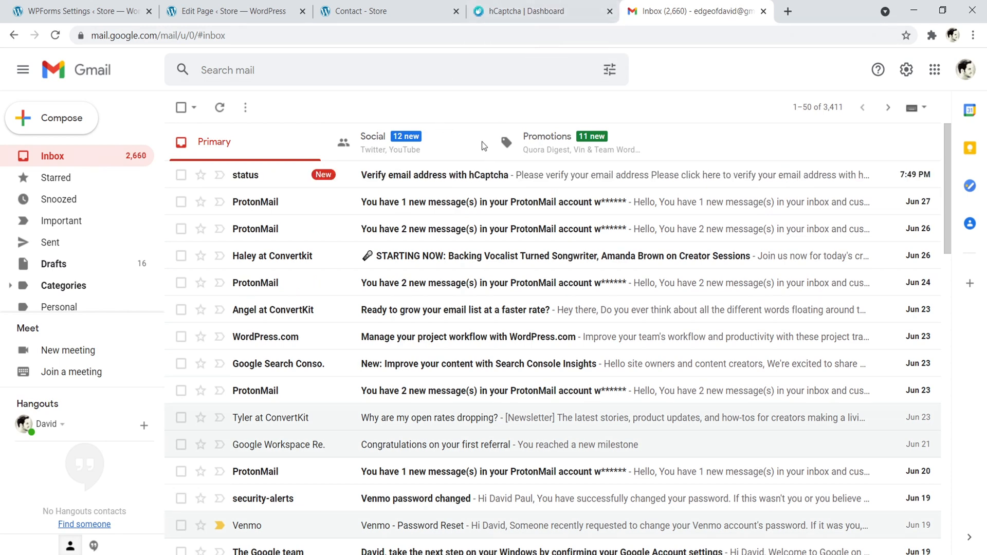
View the hCaptcha 'Verify email address' message in the Gmail inbox.
{"action": "left_click", "coordinate": [434, 175]}
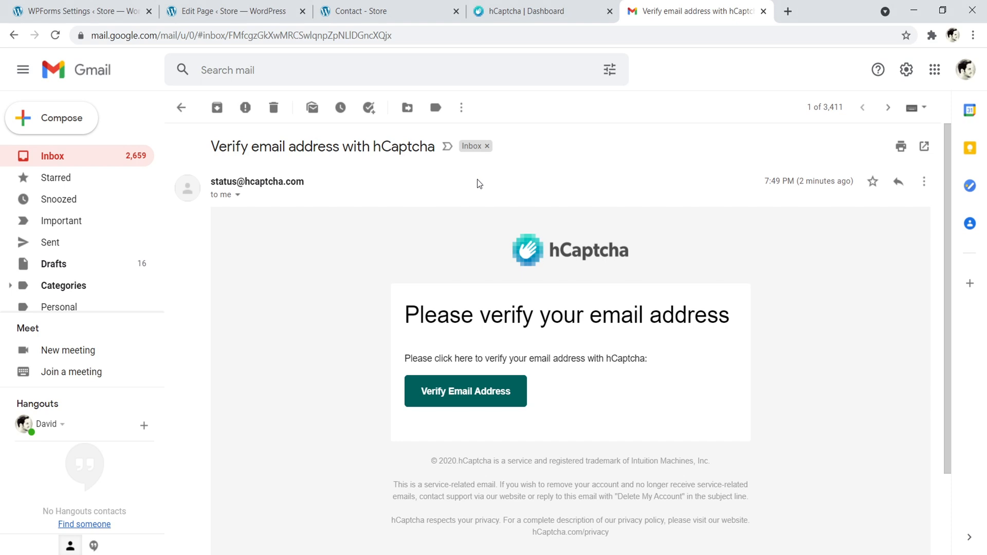
{"action": "mouse_move", "coordinate": [465, 391]}
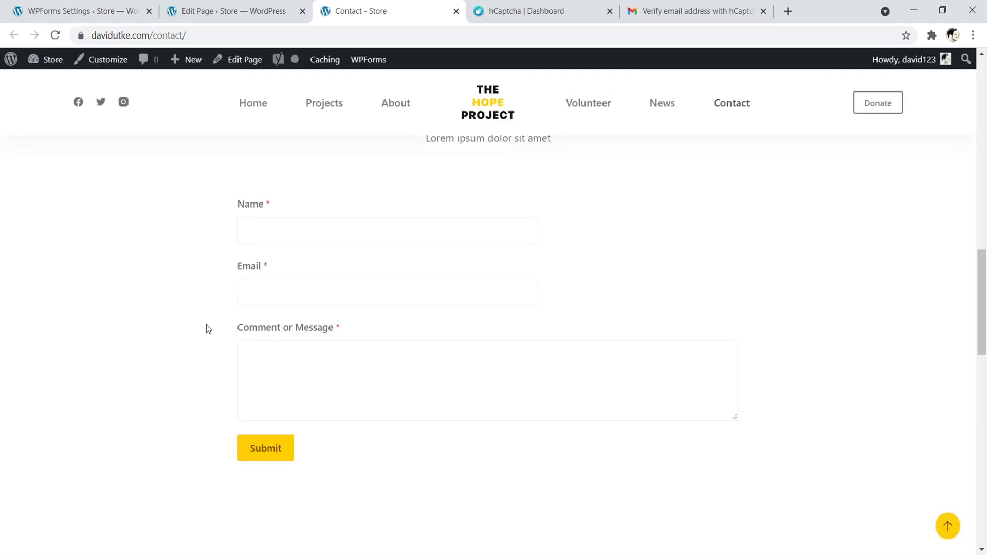
{"action": "mouse_move", "coordinate": [545, 220]}
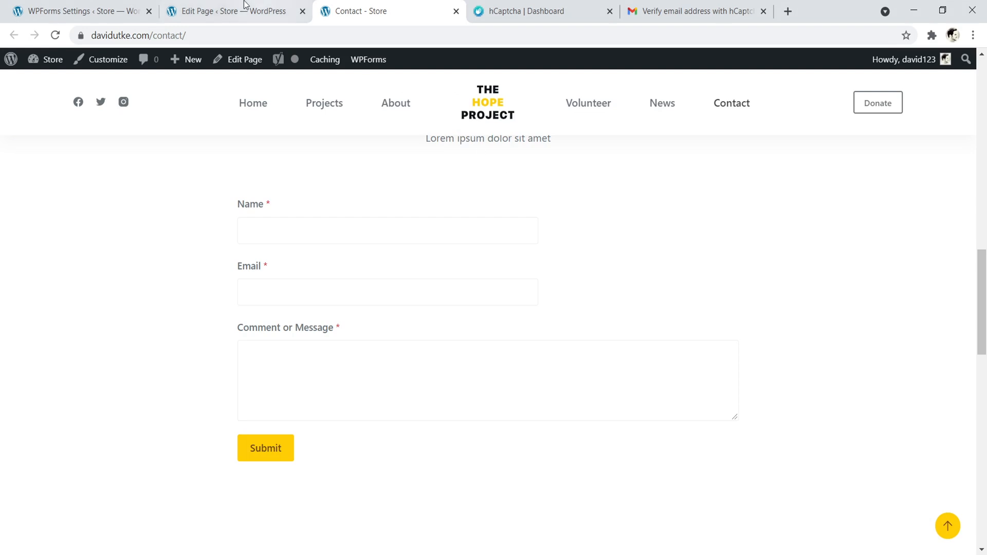
Bring up the Simple Contact Form for editing from WPForms All Forms.
{"action": "left_click", "coordinate": [234, 11]}
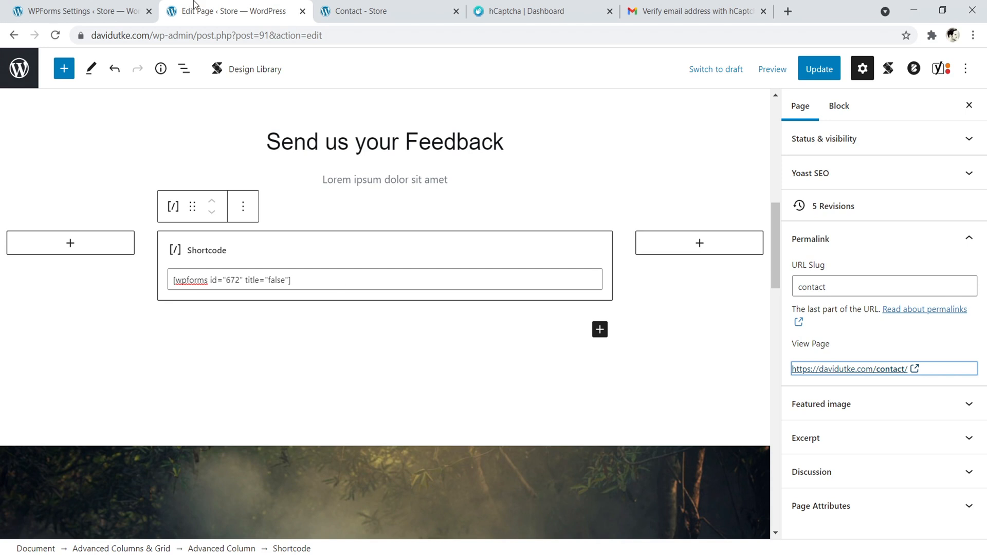
{"action": "left_click", "coordinate": [81, 11]}
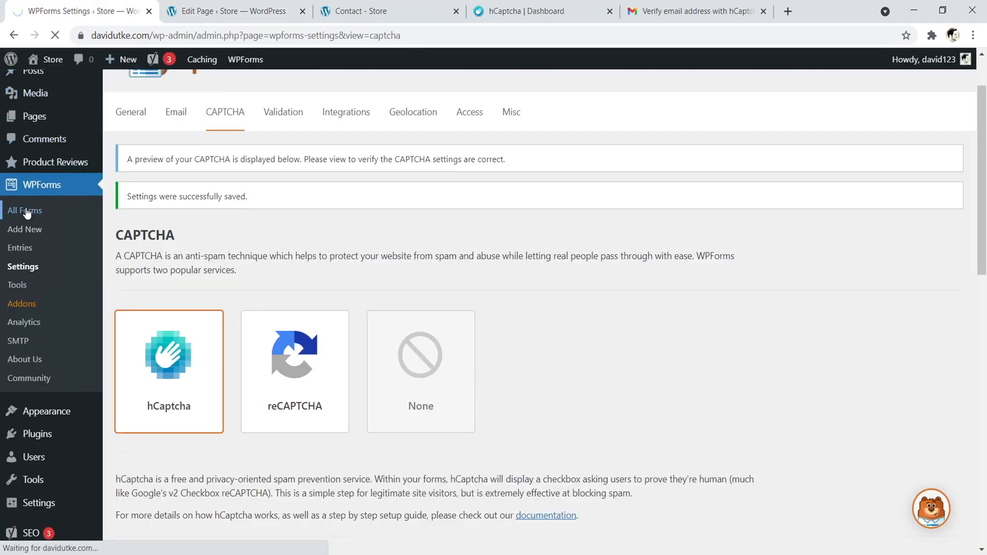
{"action": "left_click", "coordinate": [24, 210]}
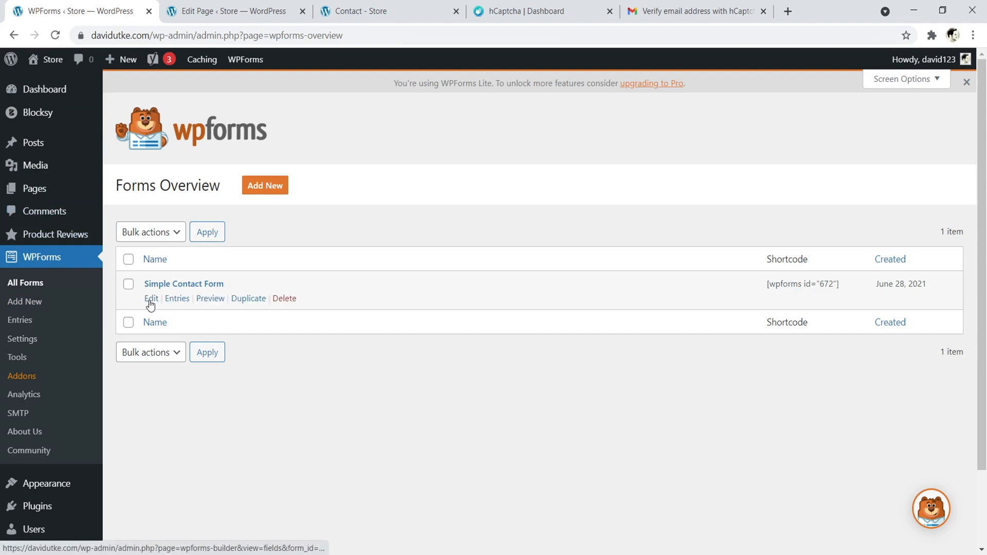
{"action": "left_click", "coordinate": [150, 298]}
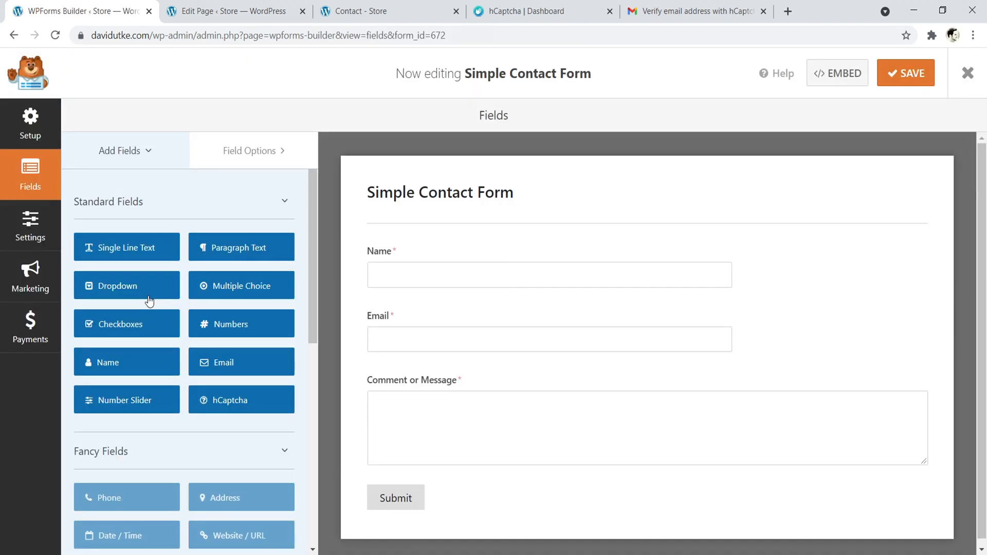
{"action": "mouse_move", "coordinate": [241, 247]}
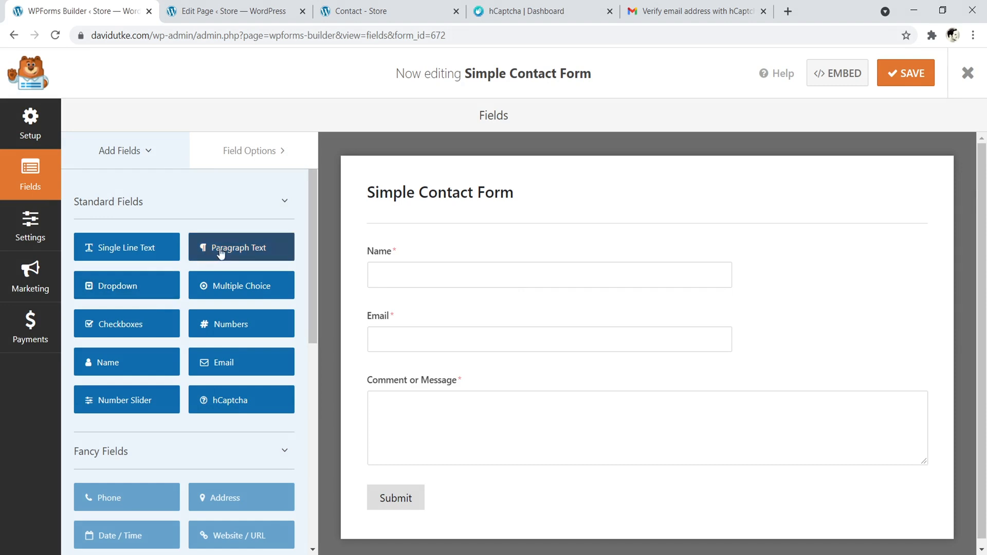
{"action": "mouse_move", "coordinate": [240, 399]}
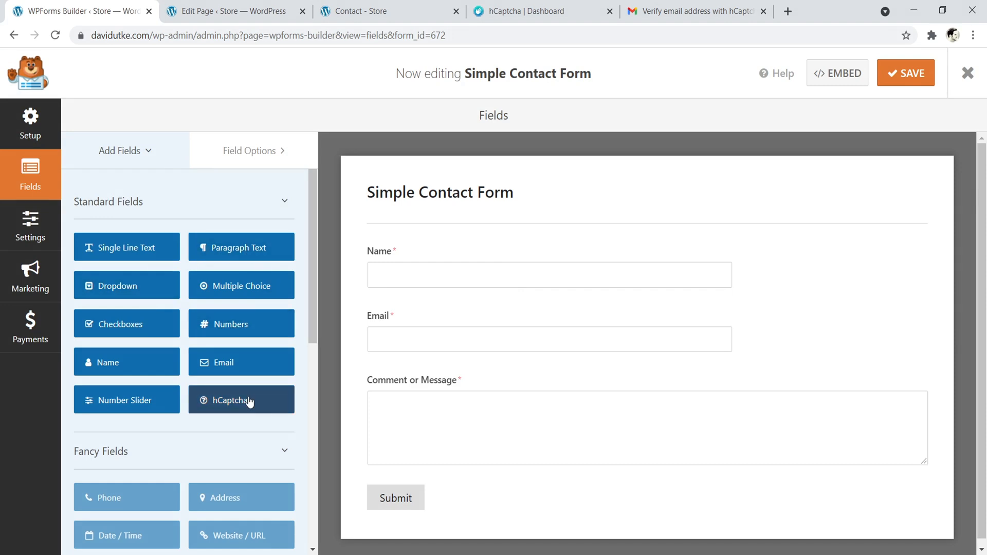
Add the hCaptcha field to the Simple Contact Form and save the form.
{"action": "left_click", "coordinate": [240, 400]}
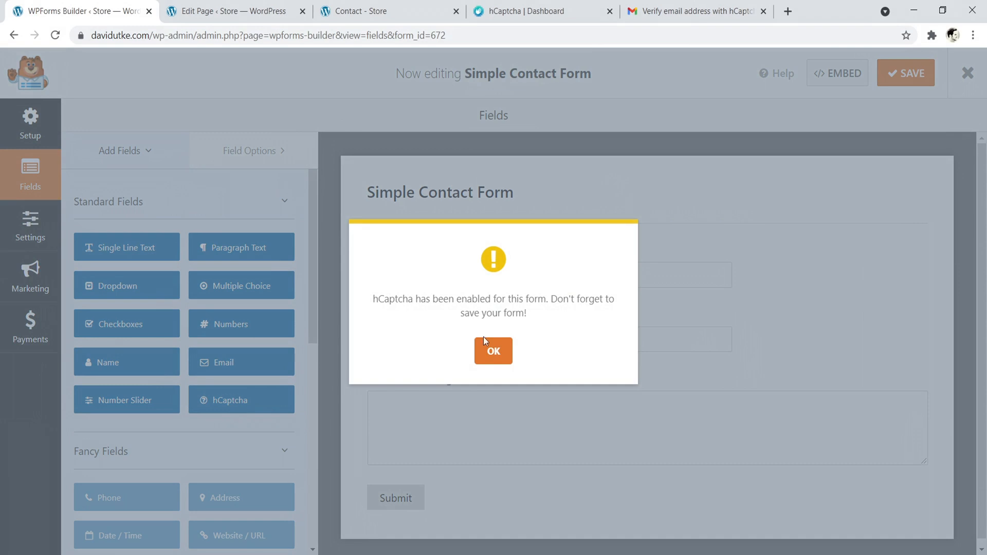
{"action": "left_click", "coordinate": [492, 350]}
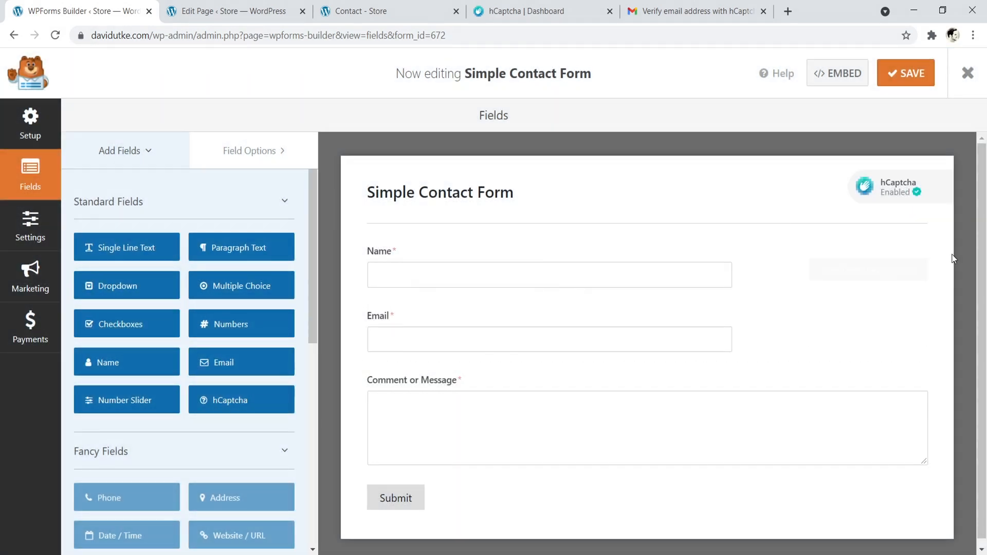
{"action": "left_click", "coordinate": [905, 73]}
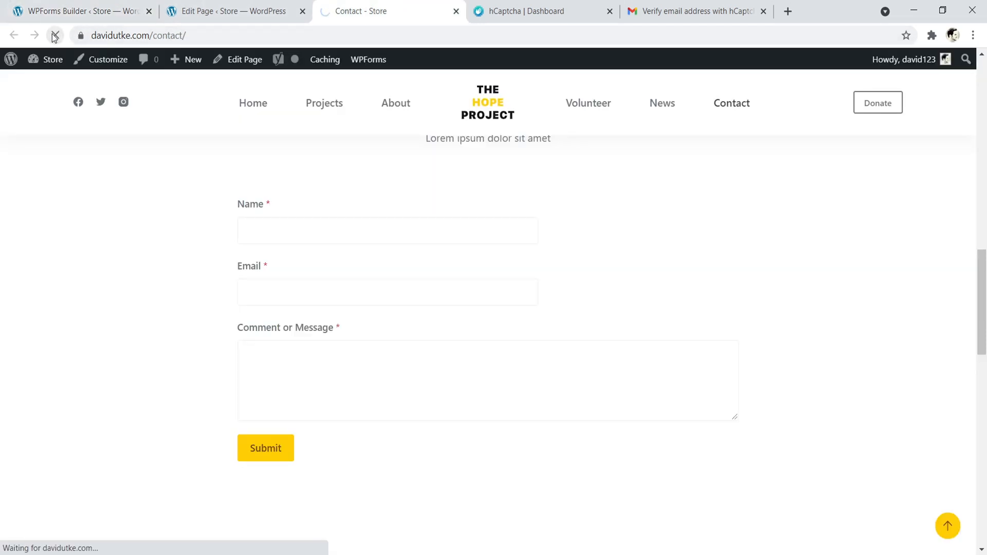
Reload the live Contact page to reveal the hCaptcha 'I am human' checkbox above Submit.
{"action": "left_click", "coordinate": [54, 35]}
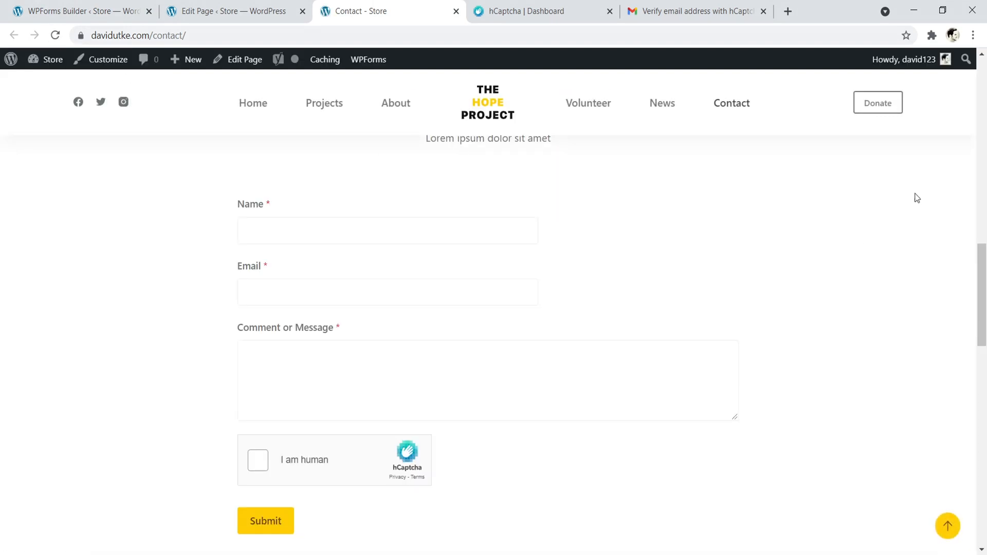
{"action": "scroll", "scroll_direction": "down", "scroll_amount": 3}
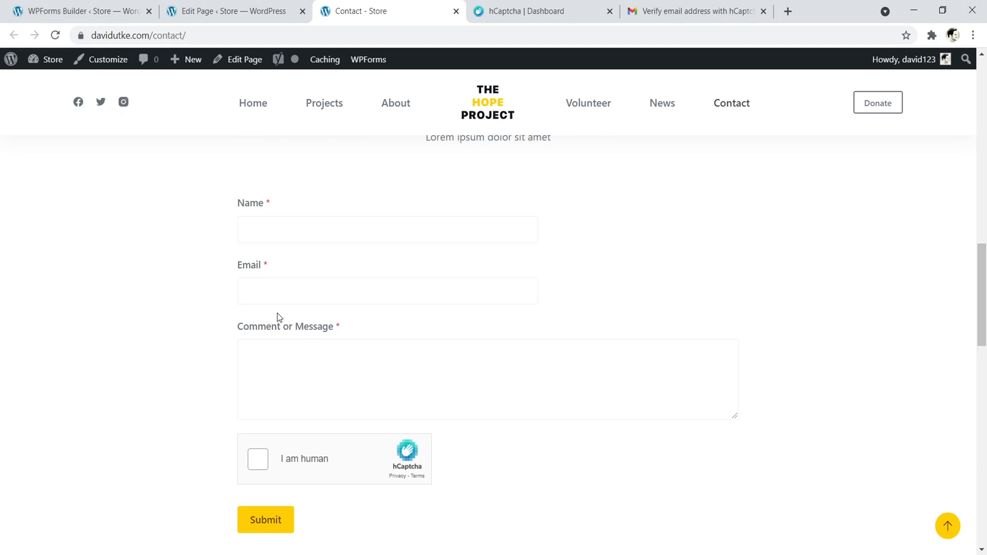
{"action": "mouse_move", "coordinate": [332, 502]}
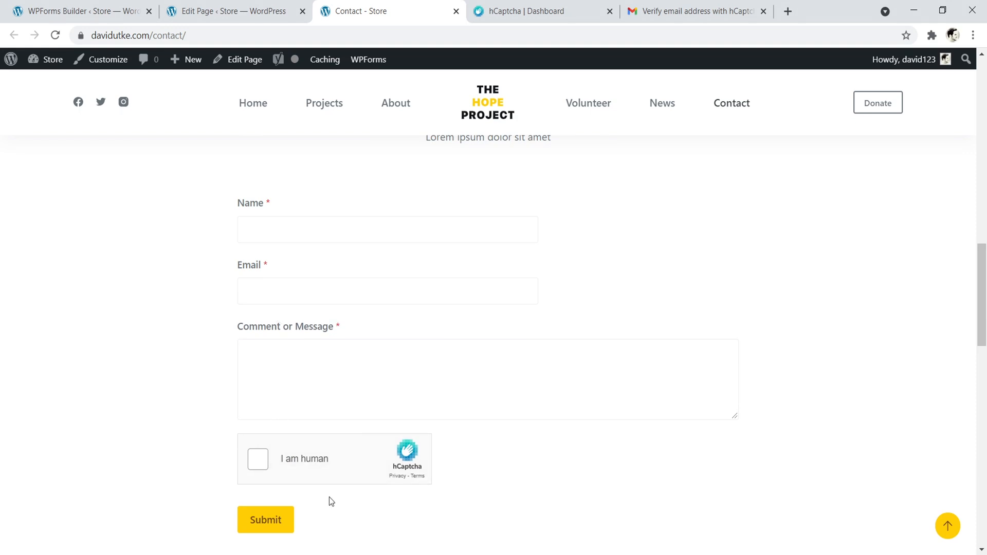
{"action": "mouse_move", "coordinate": [311, 454]}
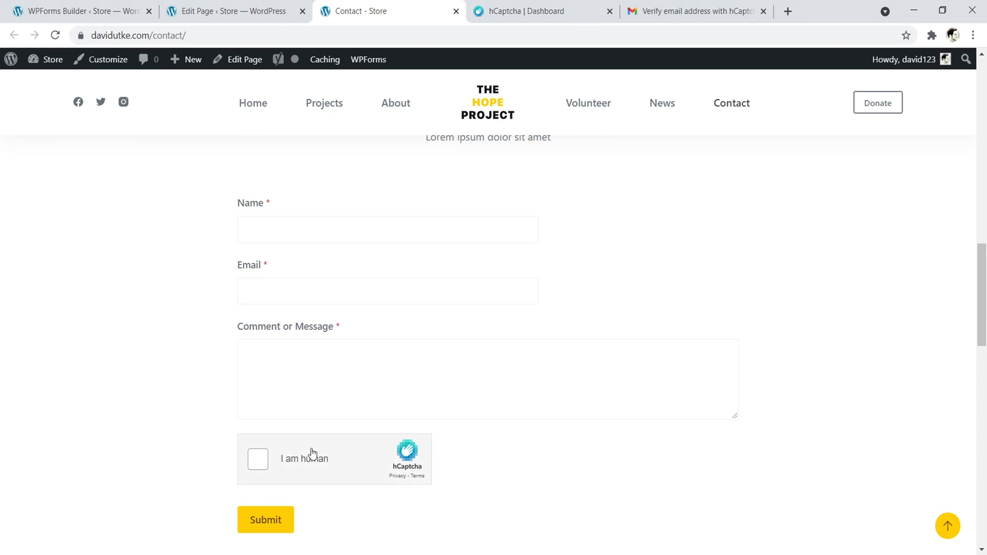